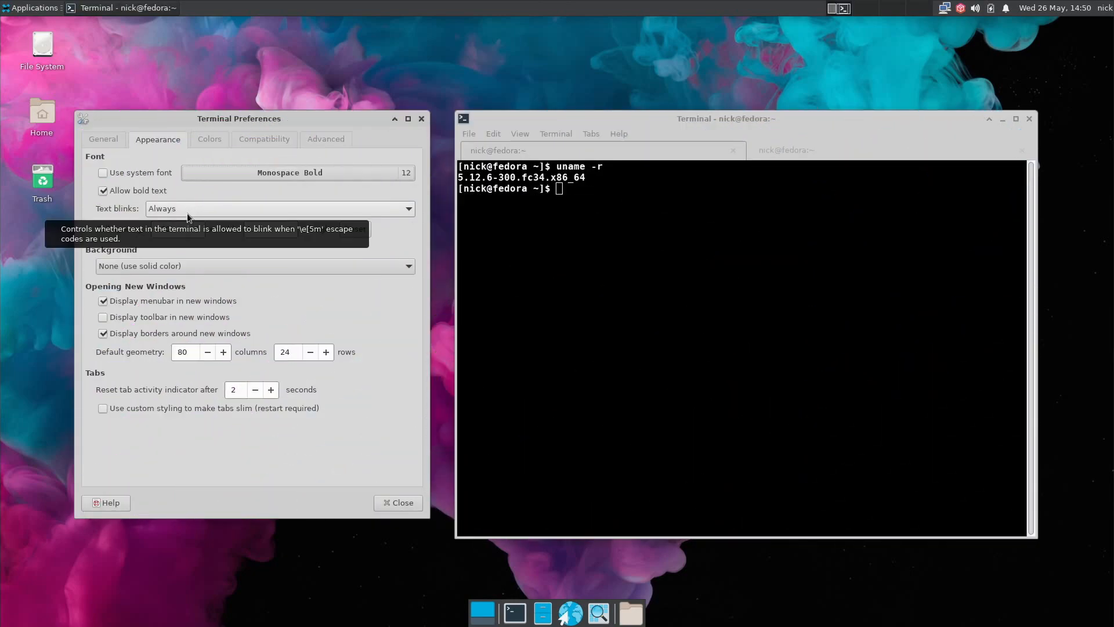
Show the terminal's Appearance preferences with font and text-blink options beside the shell.
{"action": "left_click", "coordinate": [223, 352]}
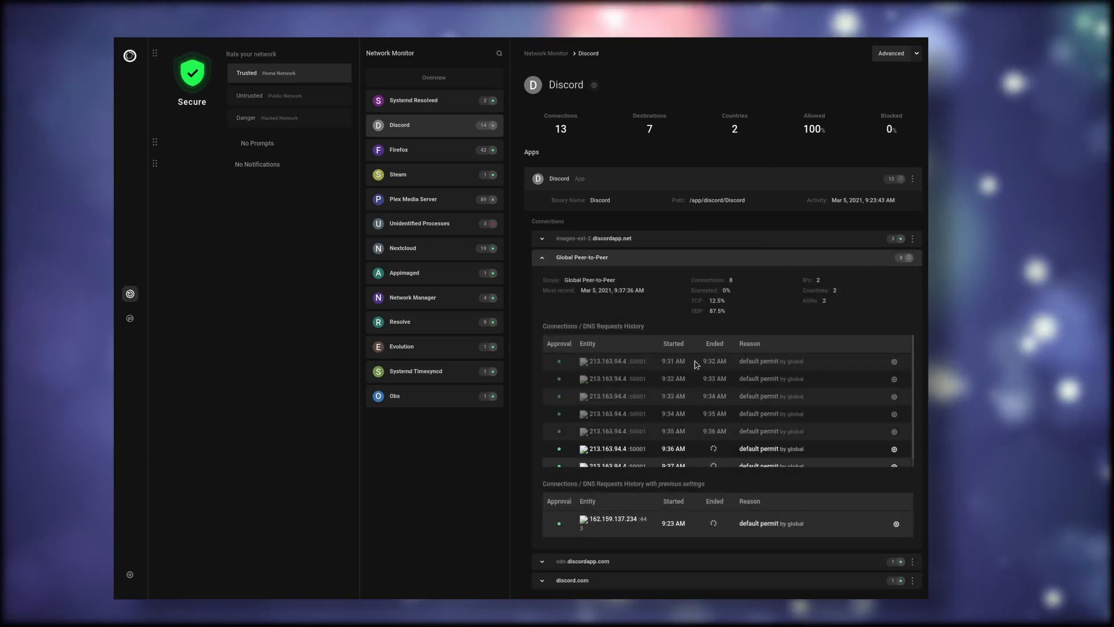
Review Portmaster's secure DNS and filter-list settings, then Plex Media Server's app privacy settings.
{"action": "scroll", "scroll_direction": "down", "scroll_amount": 3}
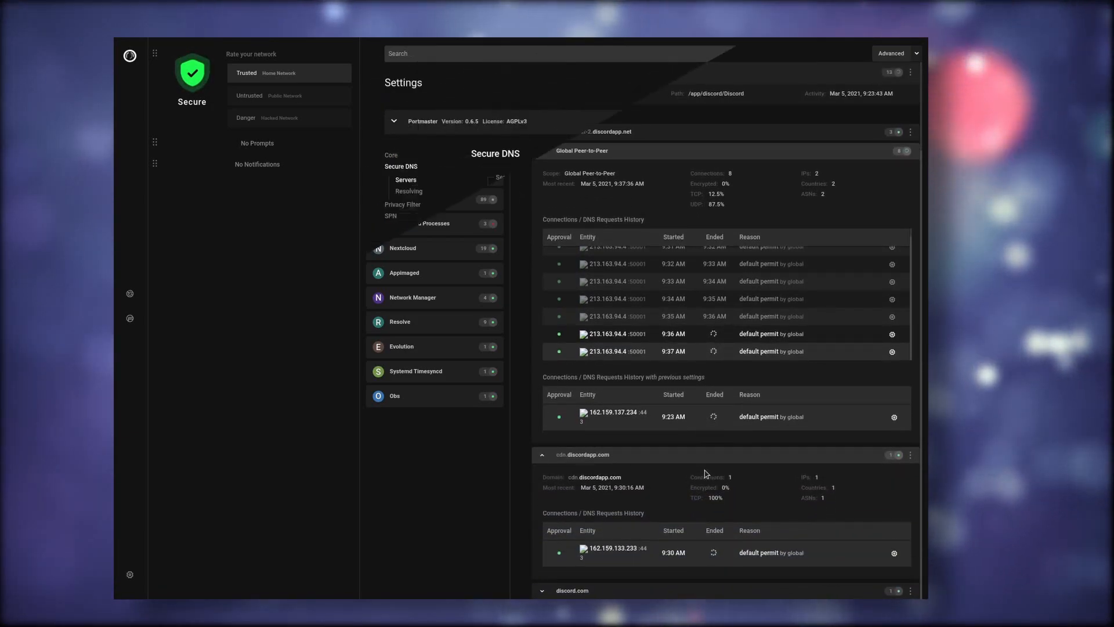
{"action": "left_click", "coordinate": [406, 179]}
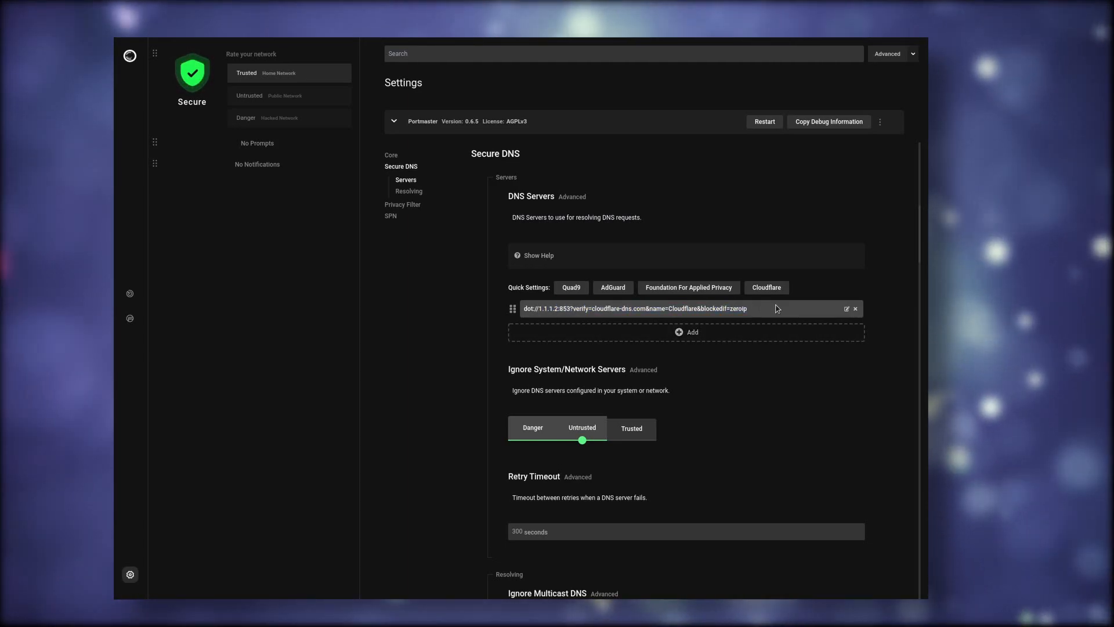
{"action": "left_click", "coordinate": [402, 178]}
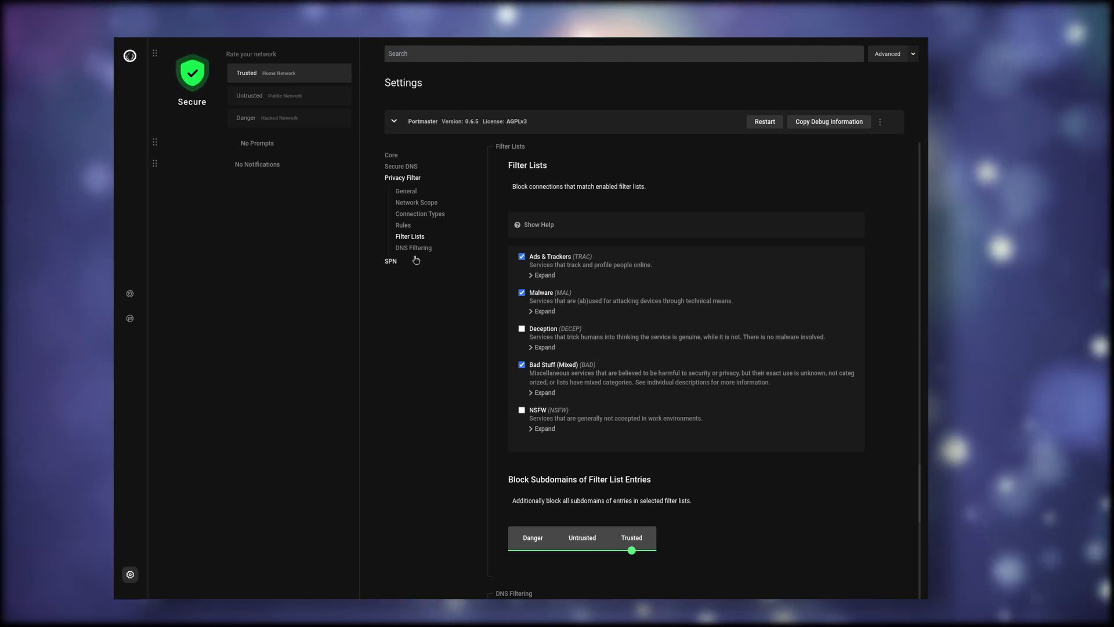
{"action": "left_click", "coordinate": [413, 247]}
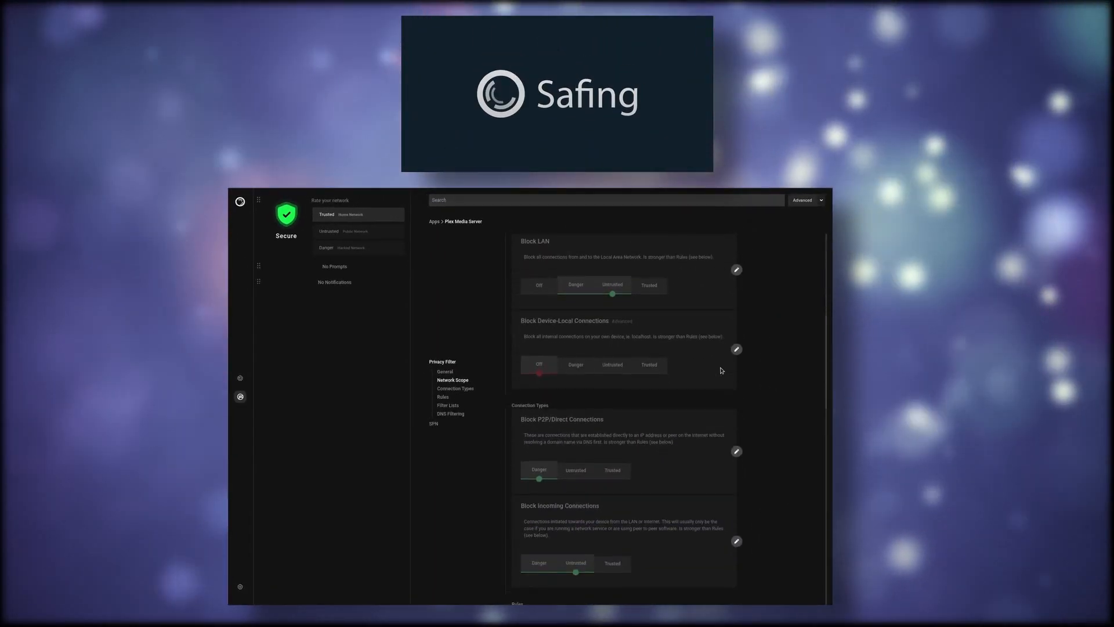
{"action": "scroll", "scroll_direction": "down", "scroll_amount": 3}
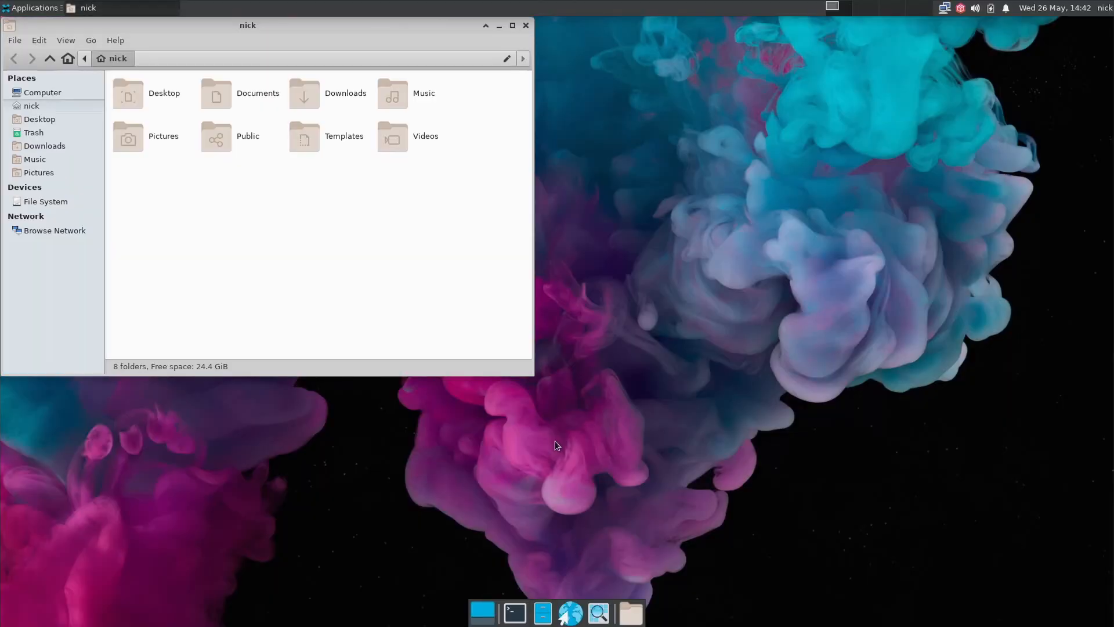
Close the home folder window and show the applications menu's Administration entries.
{"action": "left_click", "coordinate": [525, 24]}
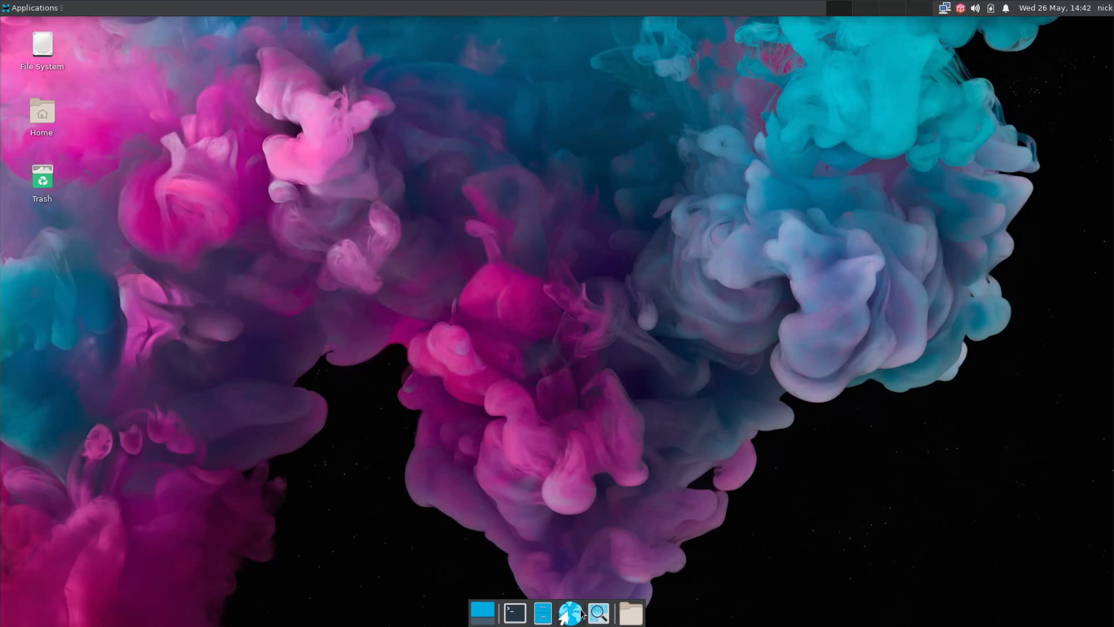
{"action": "mouse_move", "coordinate": [561, 562]}
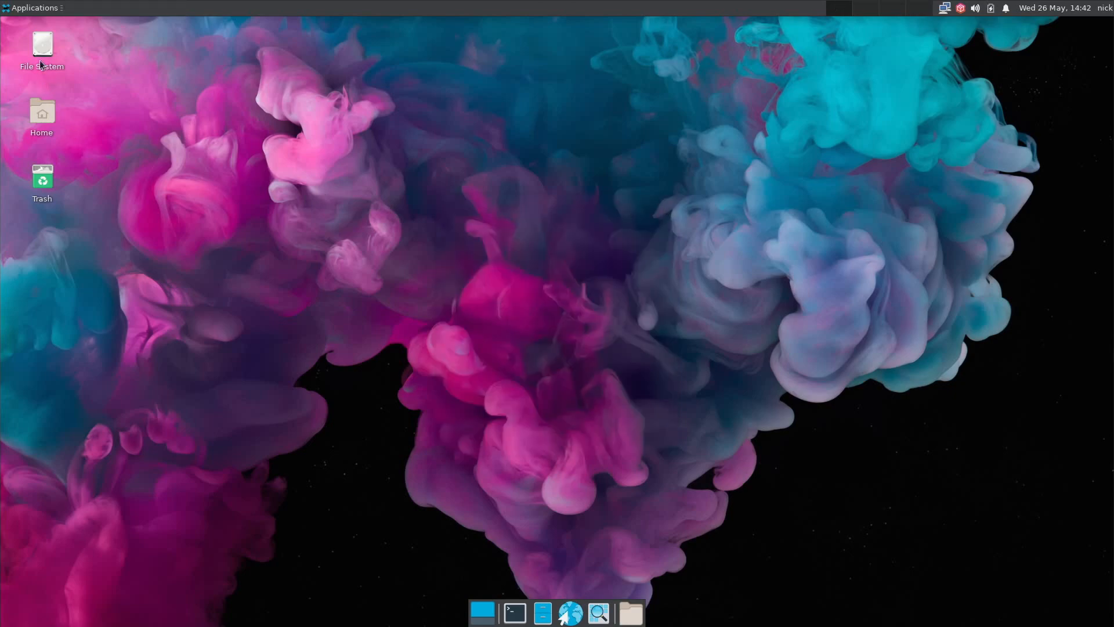
{"action": "mouse_move", "coordinate": [128, 108]}
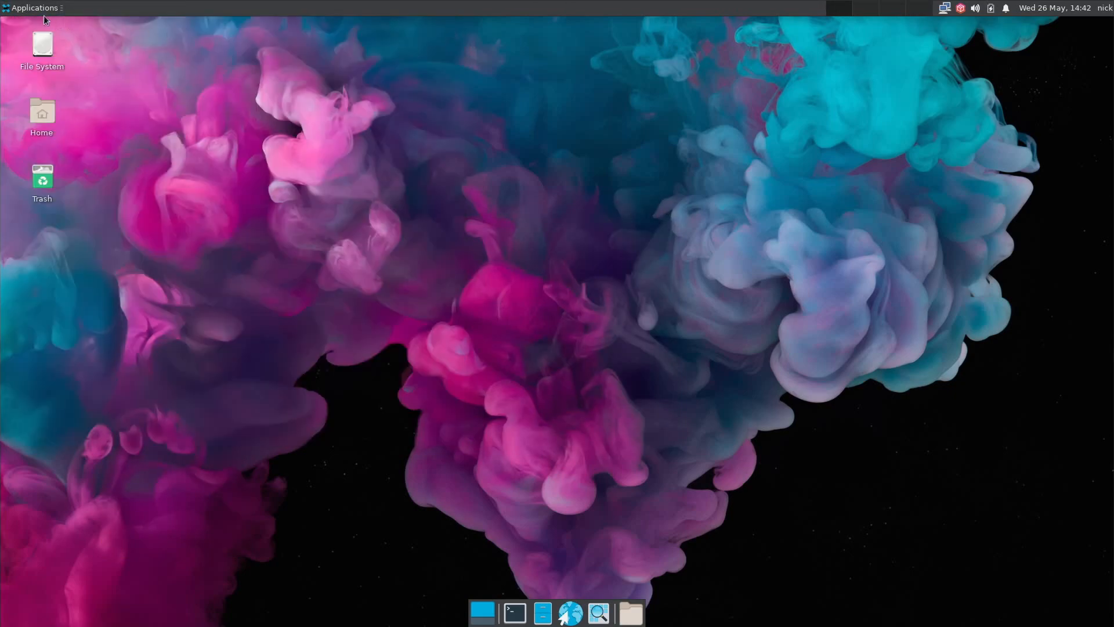
{"action": "left_click", "coordinate": [32, 8]}
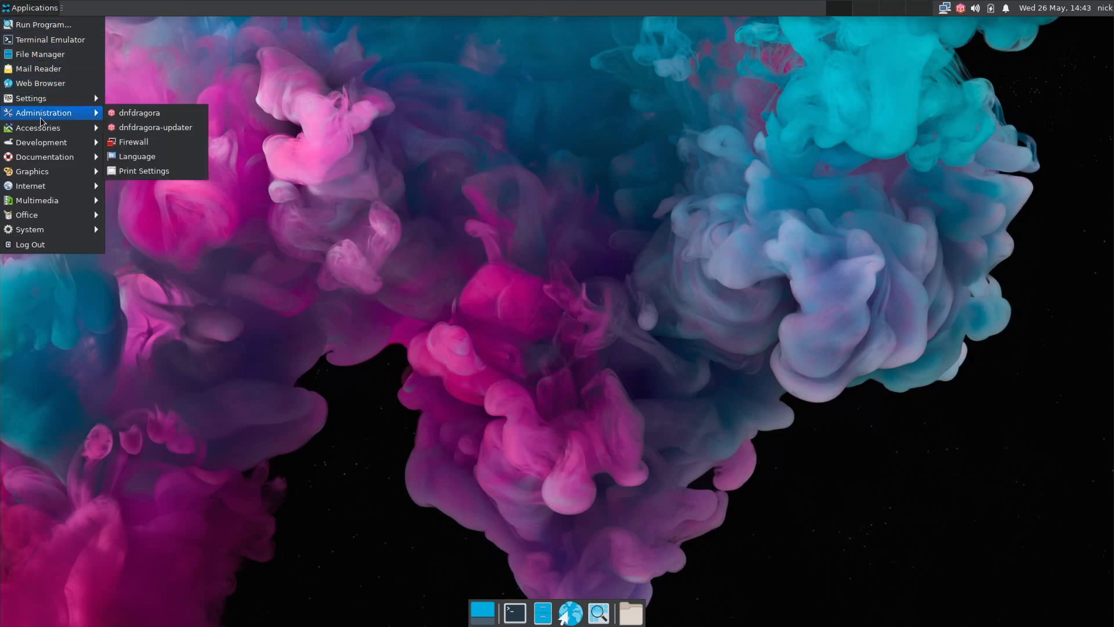
{"action": "left_click", "coordinate": [139, 112]}
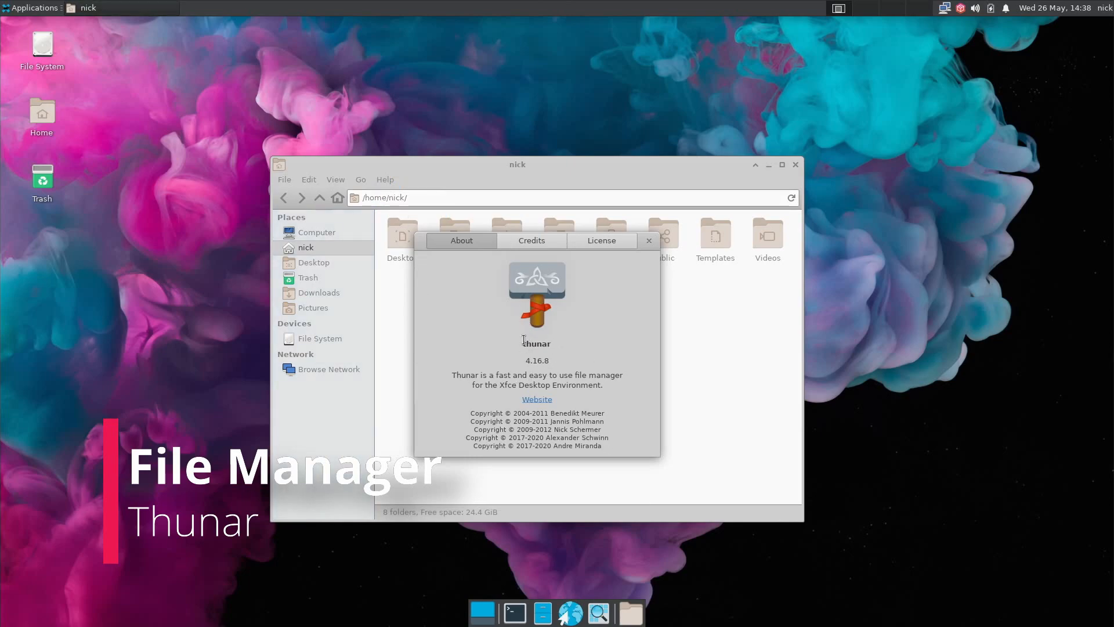
Browse Documents, Pictures and Desktop in tabs, returning to the home folder beside Public.
{"action": "double_click", "coordinate": [536, 344]}
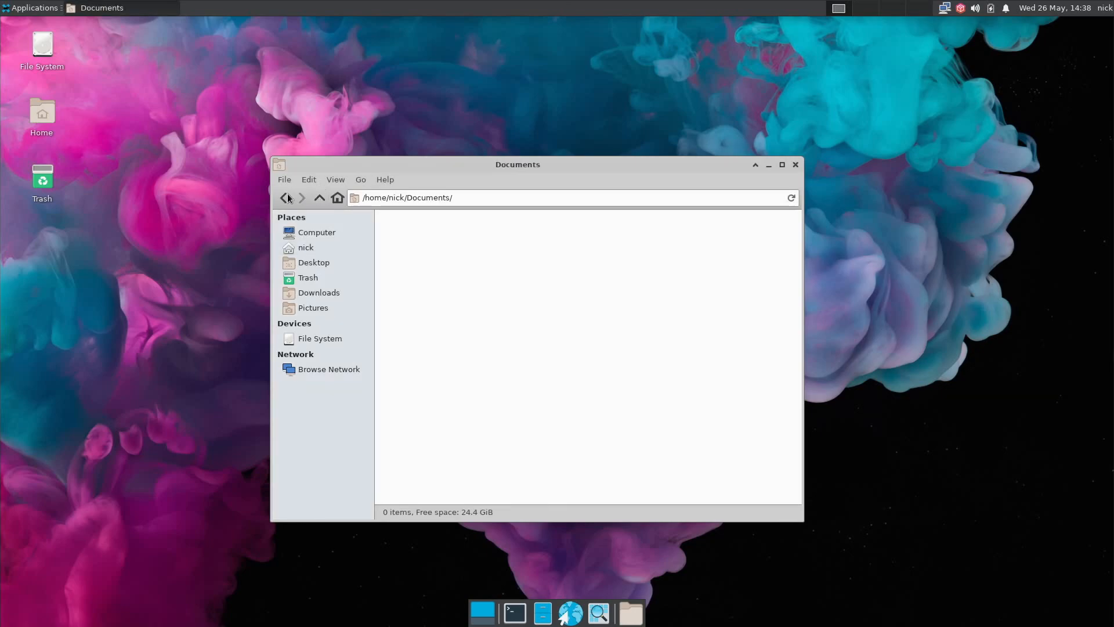
{"action": "left_click", "coordinate": [312, 306]}
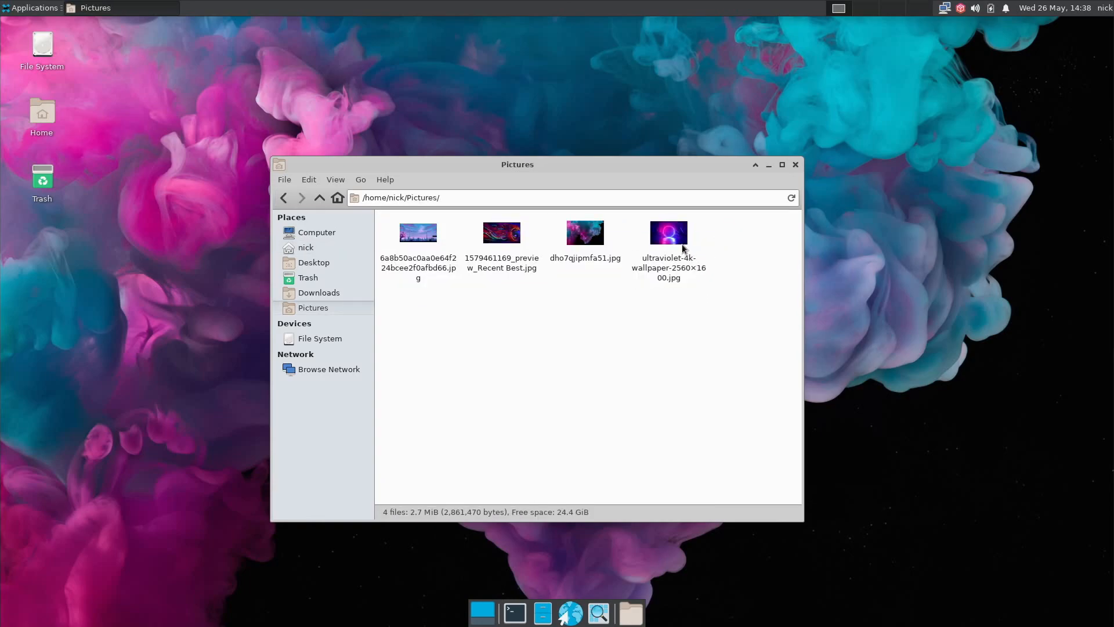
{"action": "right_click", "coordinate": [668, 232]}
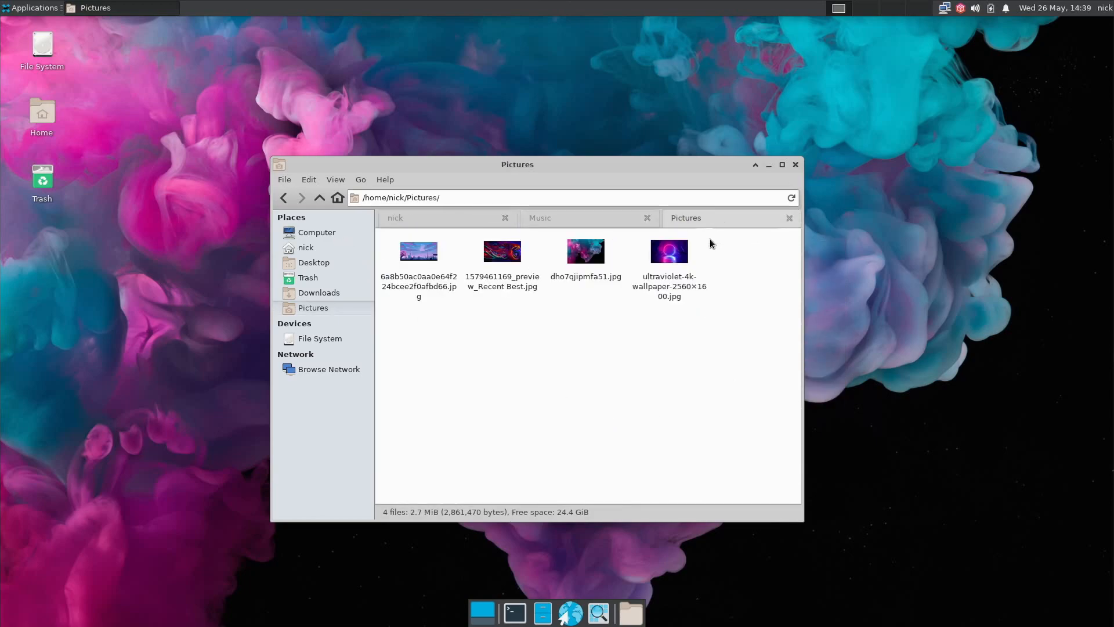
{"action": "left_click", "coordinate": [710, 217]}
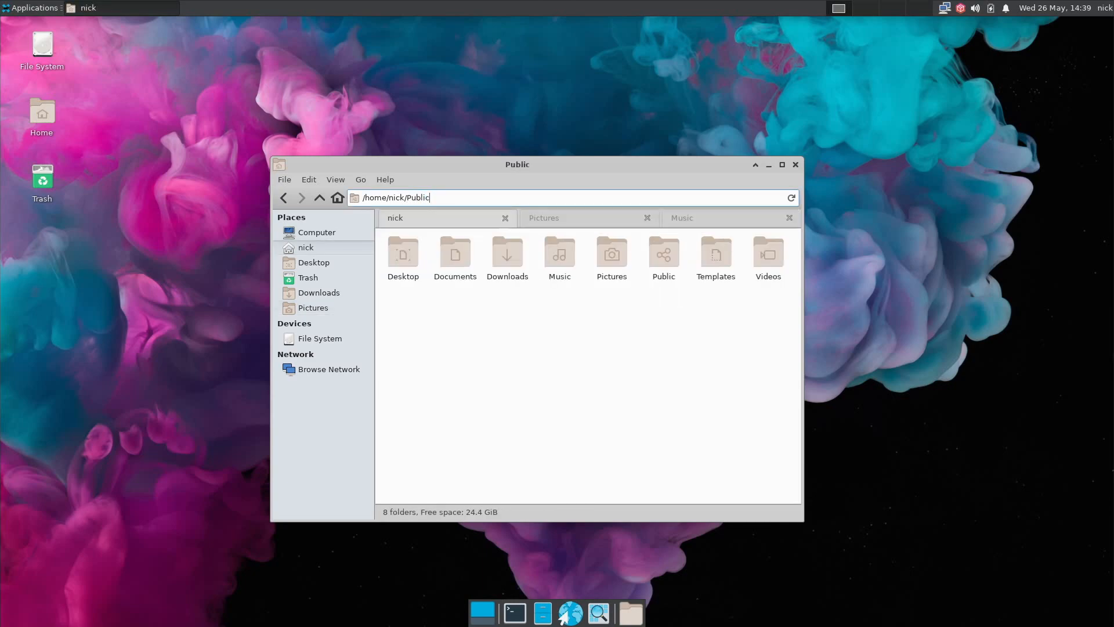
{"action": "left_click", "coordinate": [334, 179]}
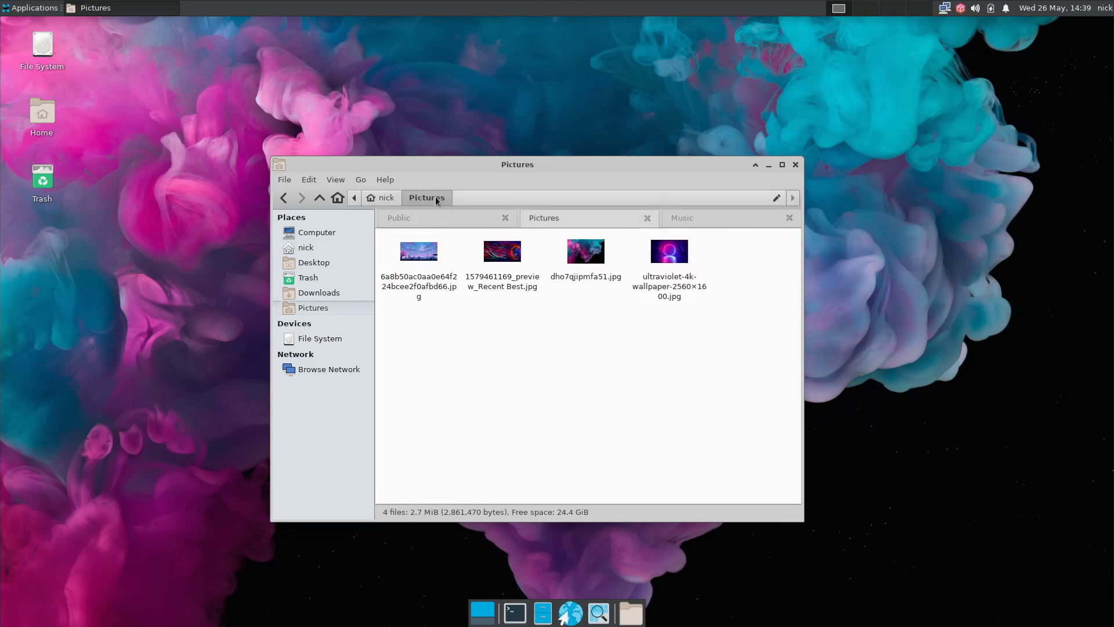
{"action": "left_click", "coordinate": [313, 262]}
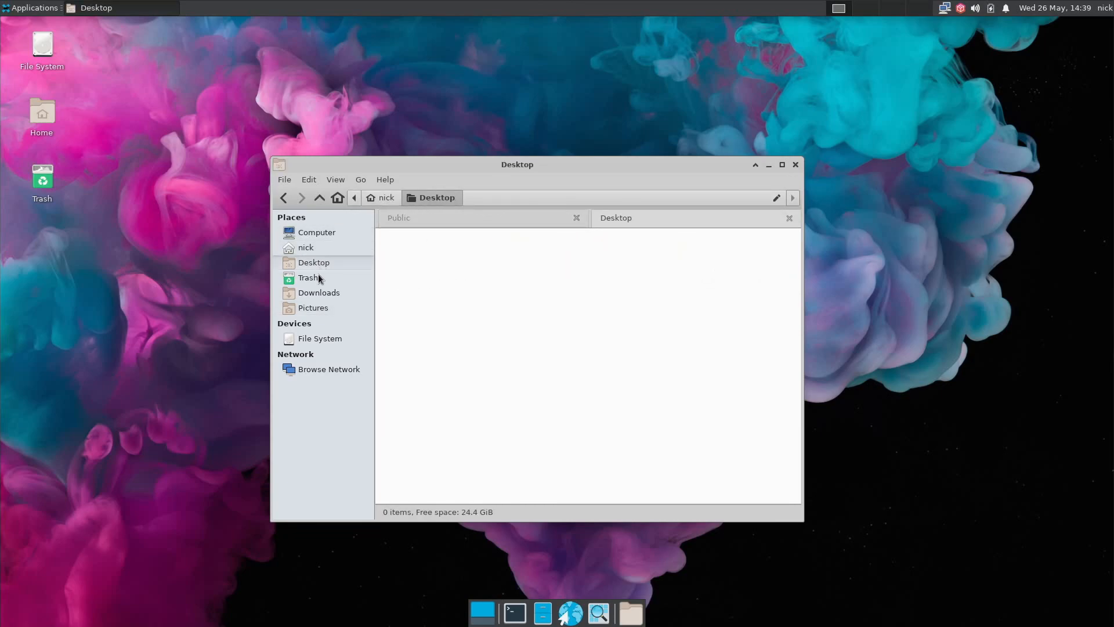
{"action": "left_click", "coordinate": [305, 246]}
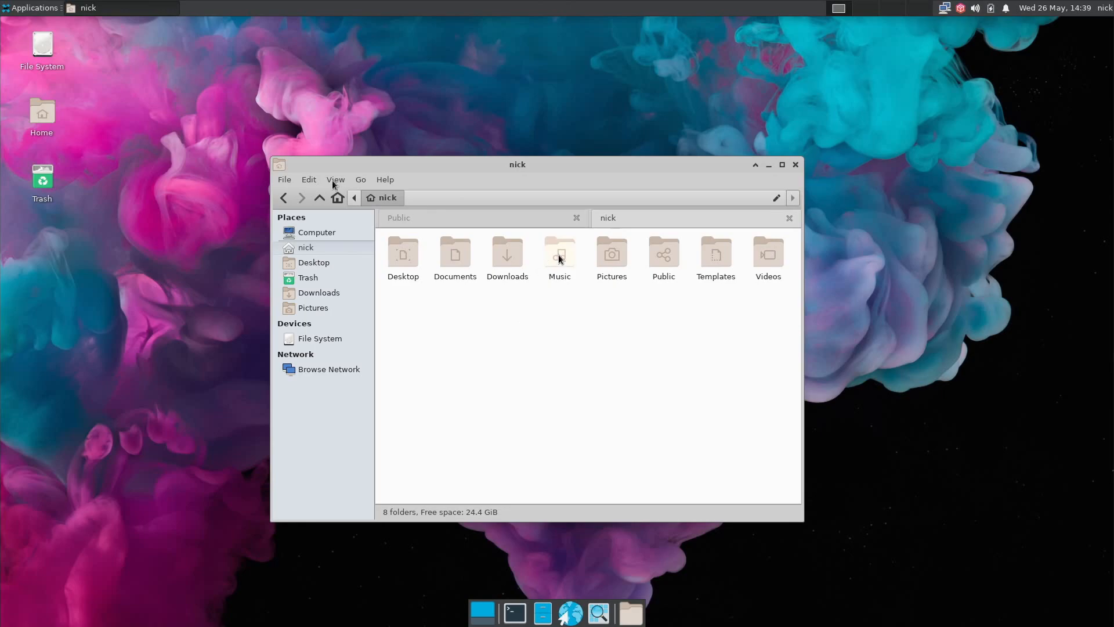
Switch the home folder to detailed list view, then to the compact layout.
{"action": "left_click", "coordinate": [335, 178]}
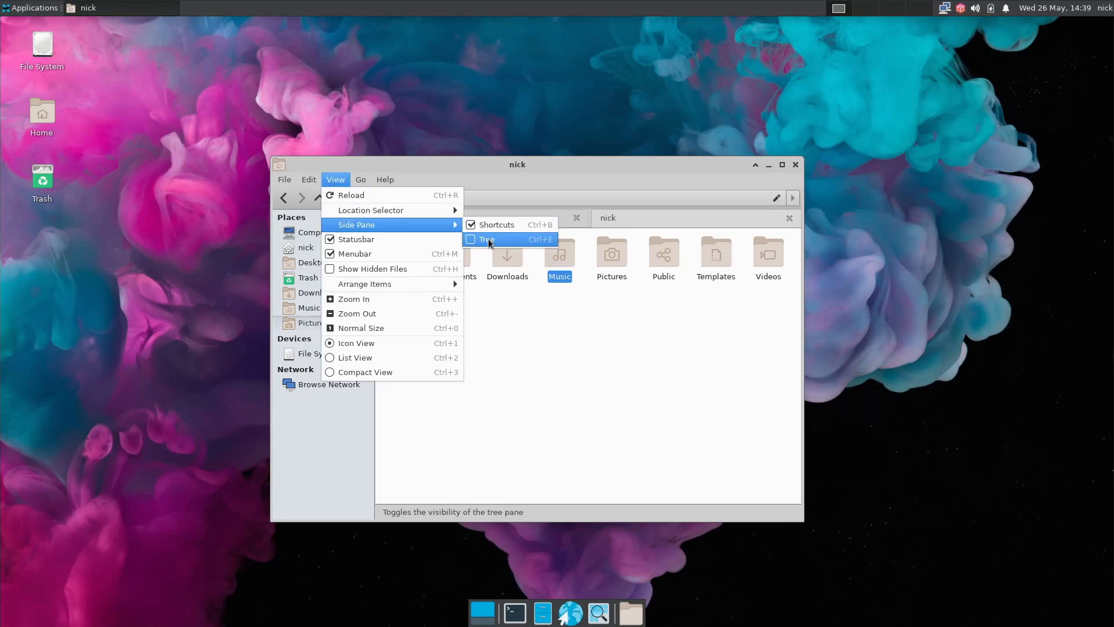
{"action": "left_click", "coordinate": [487, 239]}
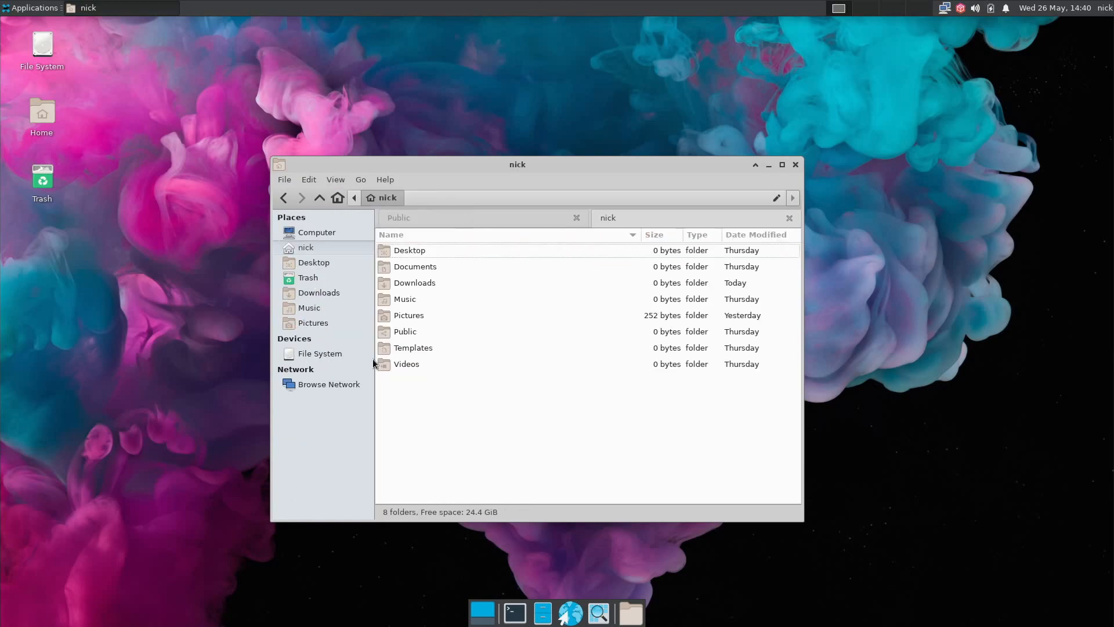
{"action": "left_click", "coordinate": [334, 179]}
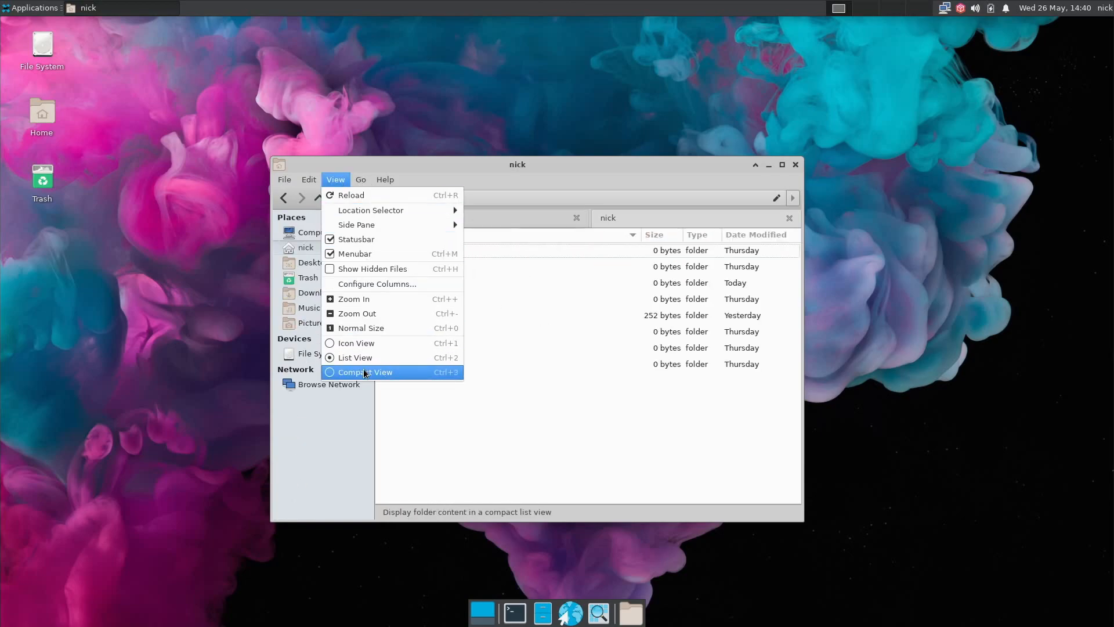
{"action": "left_click", "coordinate": [619, 217]}
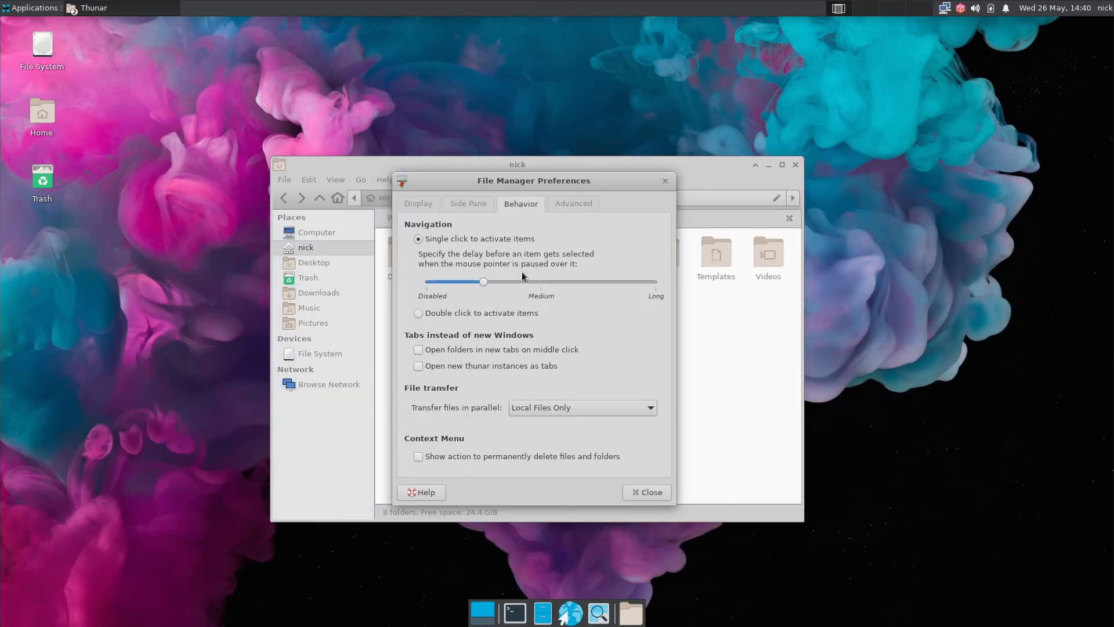
Set items to activate on double click and side pane shortcut icons to 16px.
{"action": "left_click", "coordinate": [419, 312]}
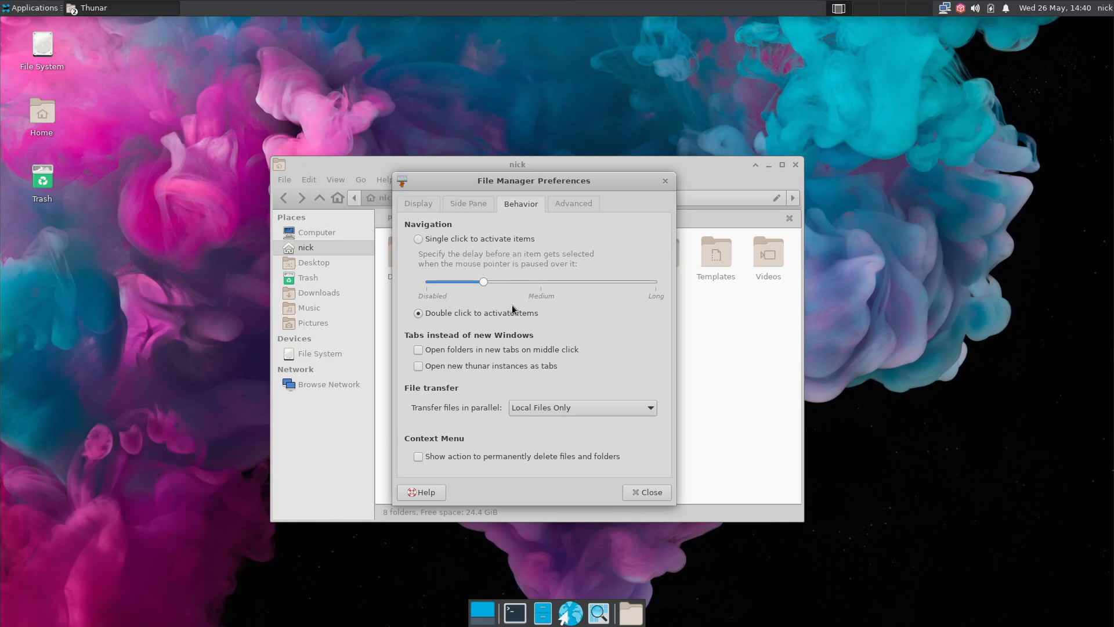
{"action": "left_click", "coordinate": [468, 203]}
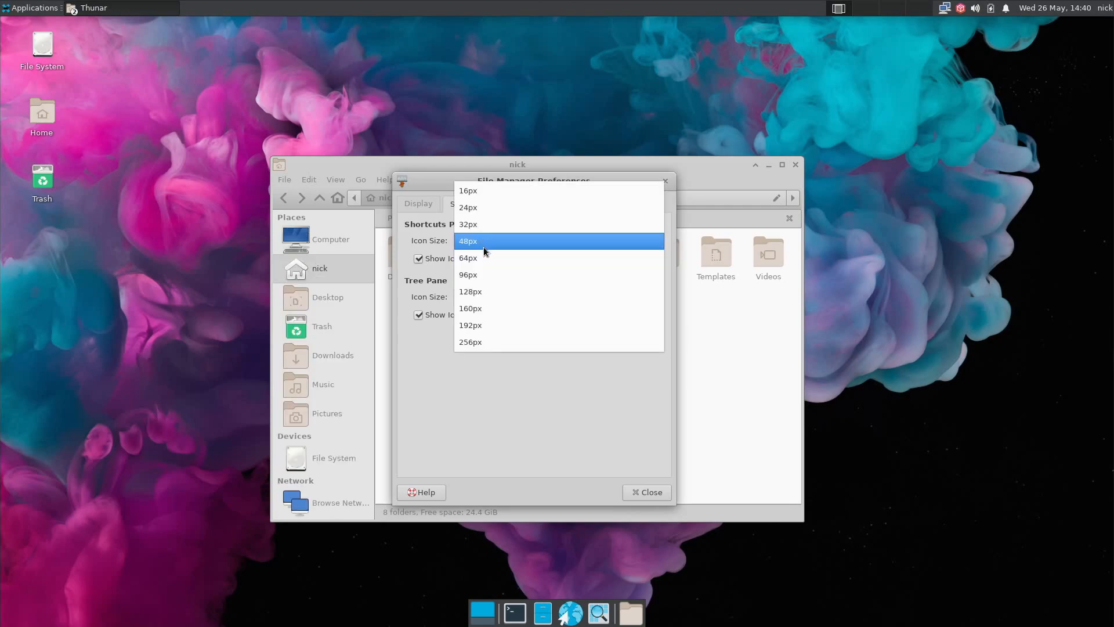
{"action": "left_click", "coordinate": [467, 190]}
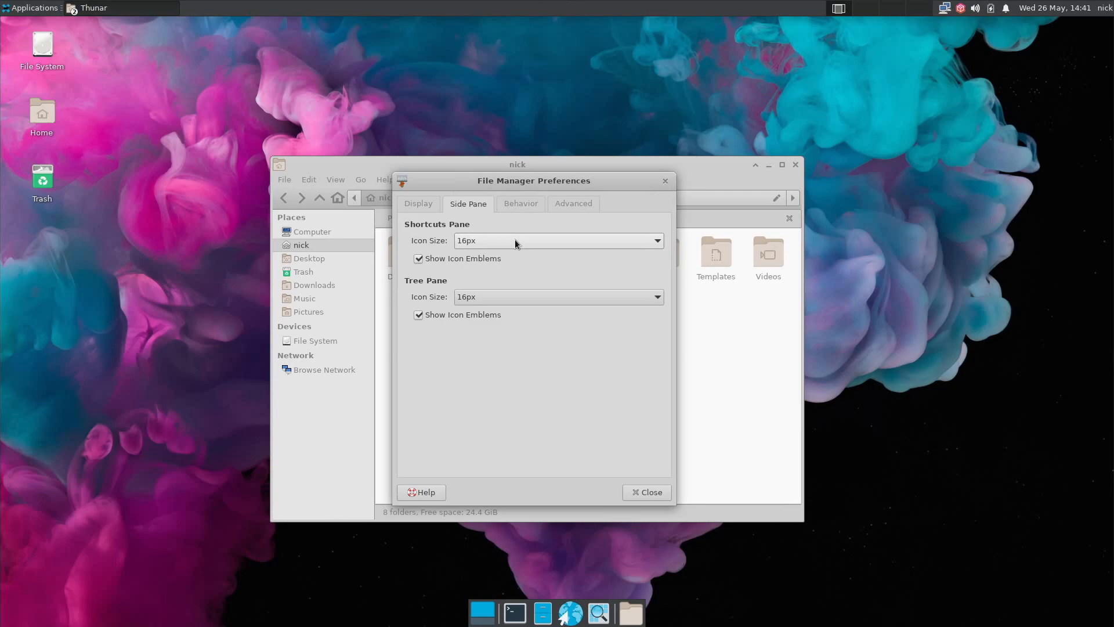
{"action": "mouse_move", "coordinate": [550, 240]}
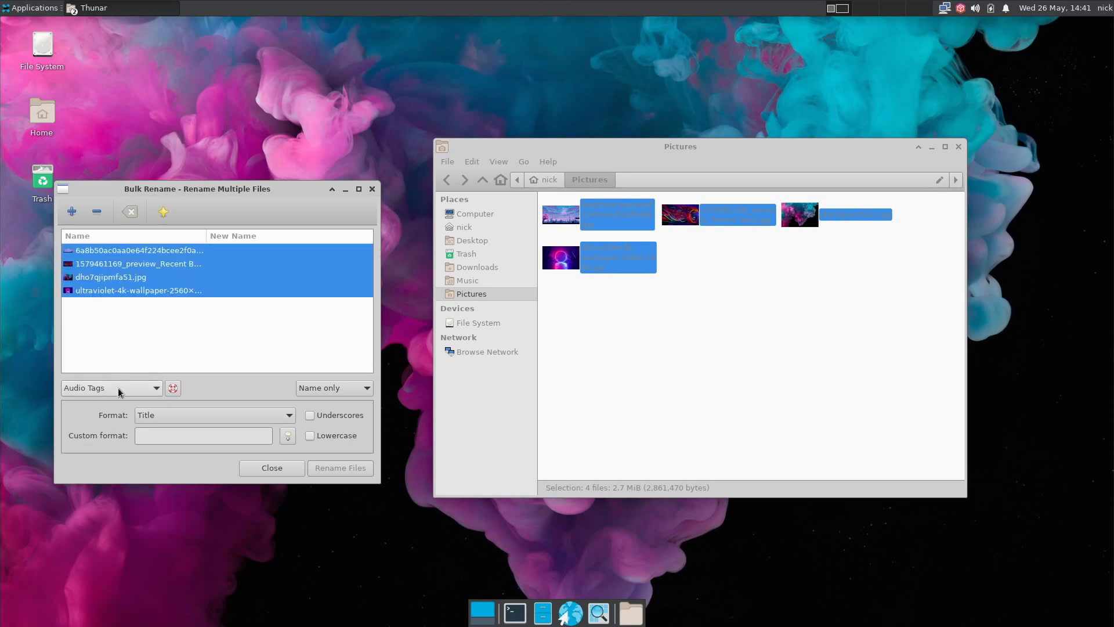
Choose Numbering as the rename operation for the four selected wallpaper pictures.
{"action": "left_click", "coordinate": [213, 415]}
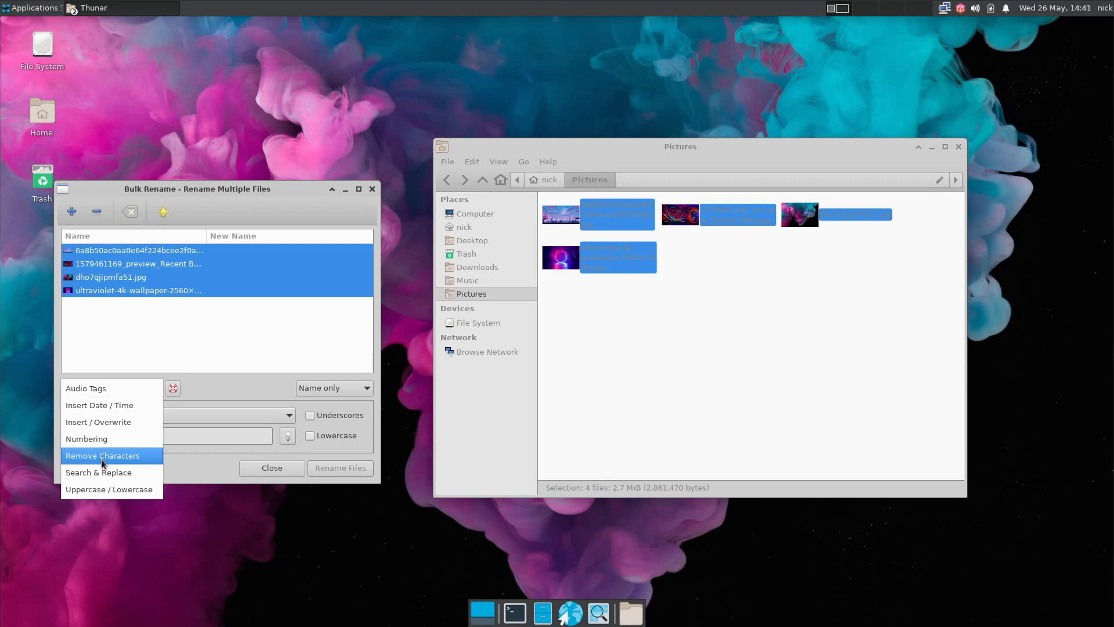
{"action": "mouse_move", "coordinate": [86, 439]}
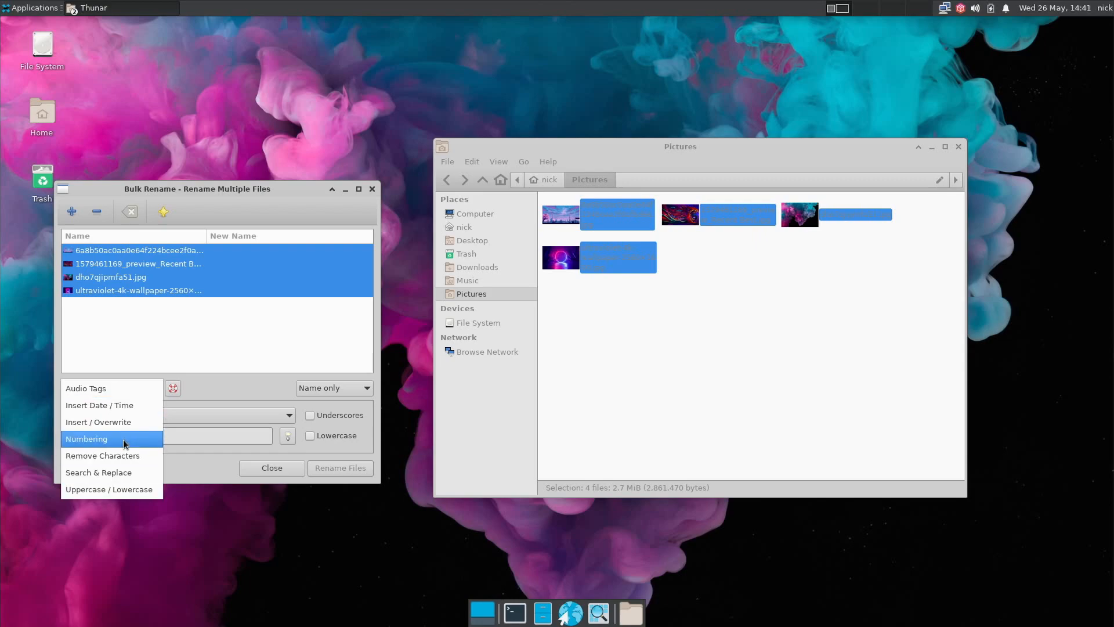
{"action": "left_click", "coordinate": [109, 488]}
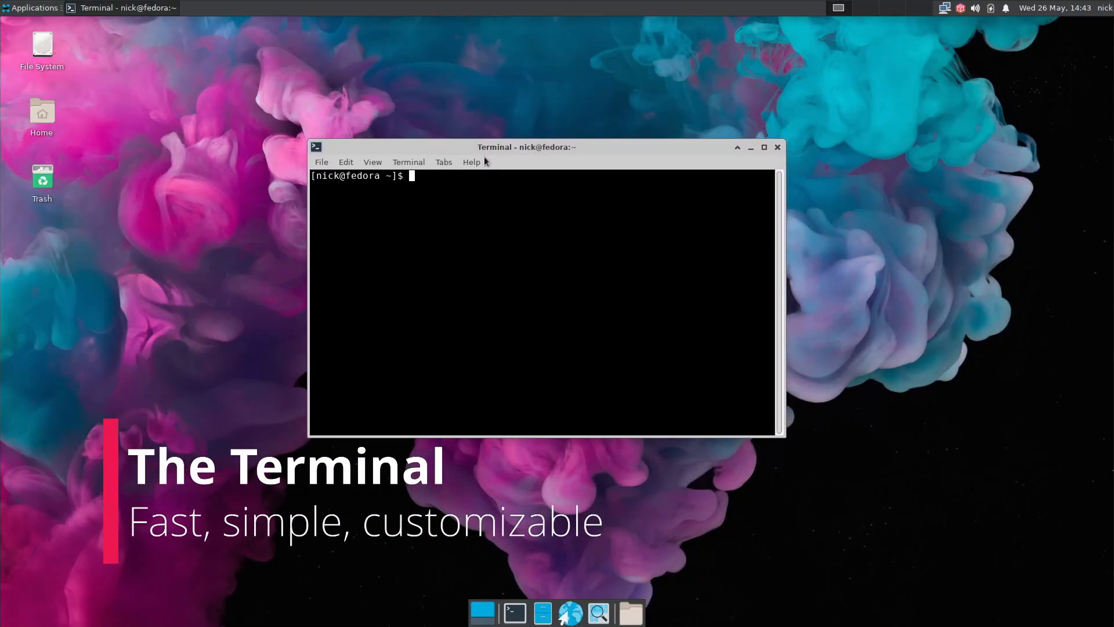
Review the terminal's About dialog pages, selecting the xfce4-terminal name, and close it.
{"action": "left_click", "coordinate": [471, 163]}
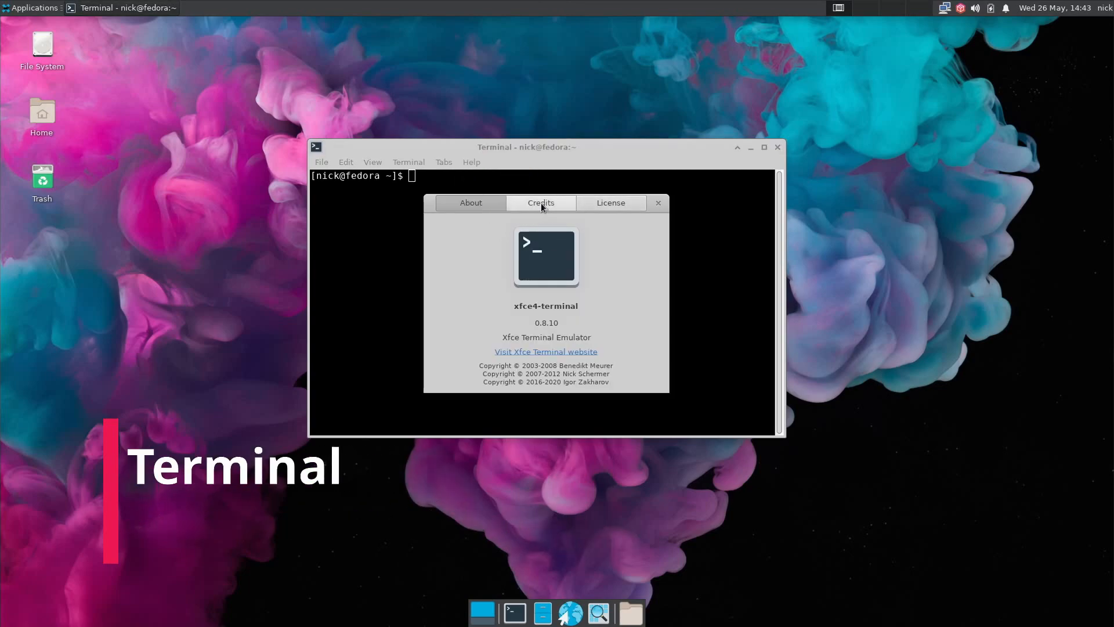
{"action": "left_click", "coordinate": [470, 202]}
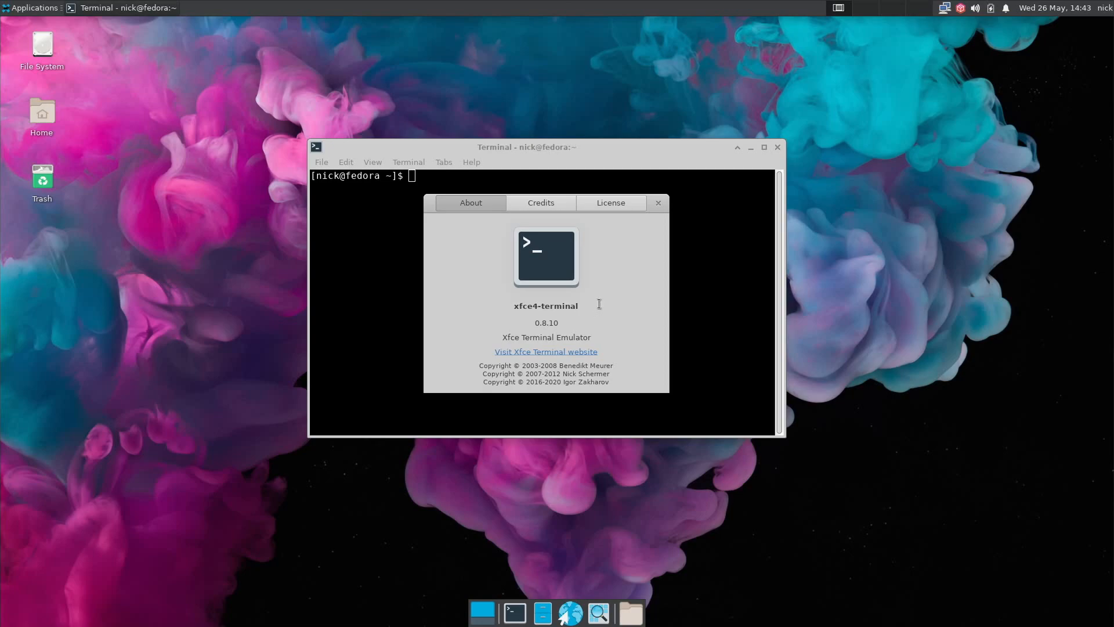
{"action": "double_click", "coordinate": [521, 305]}
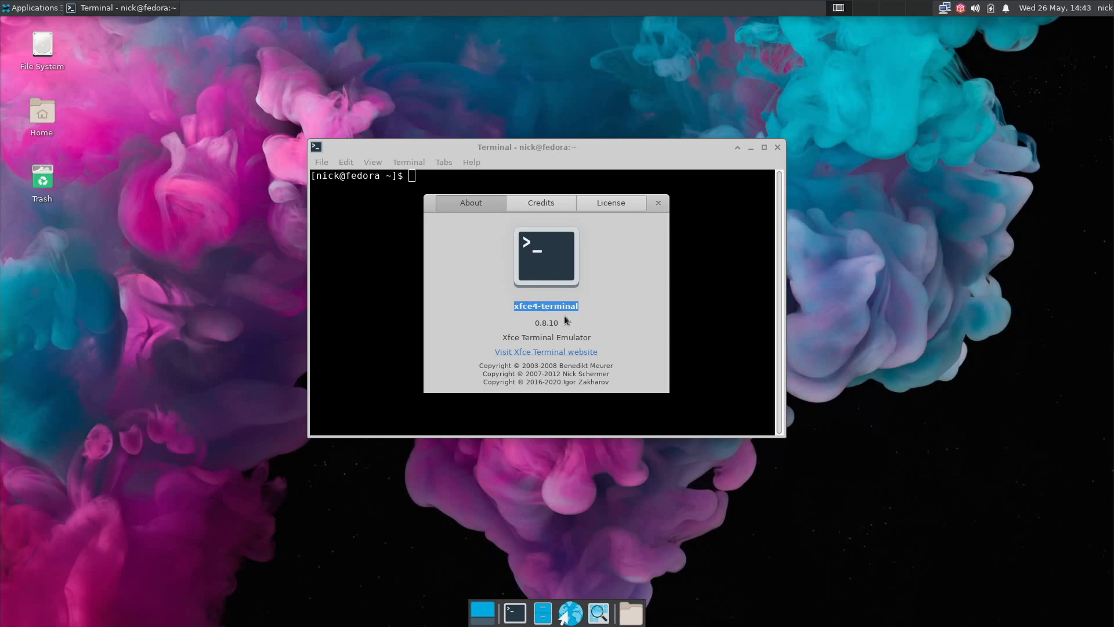
{"action": "mouse_move", "coordinate": [673, 251]}
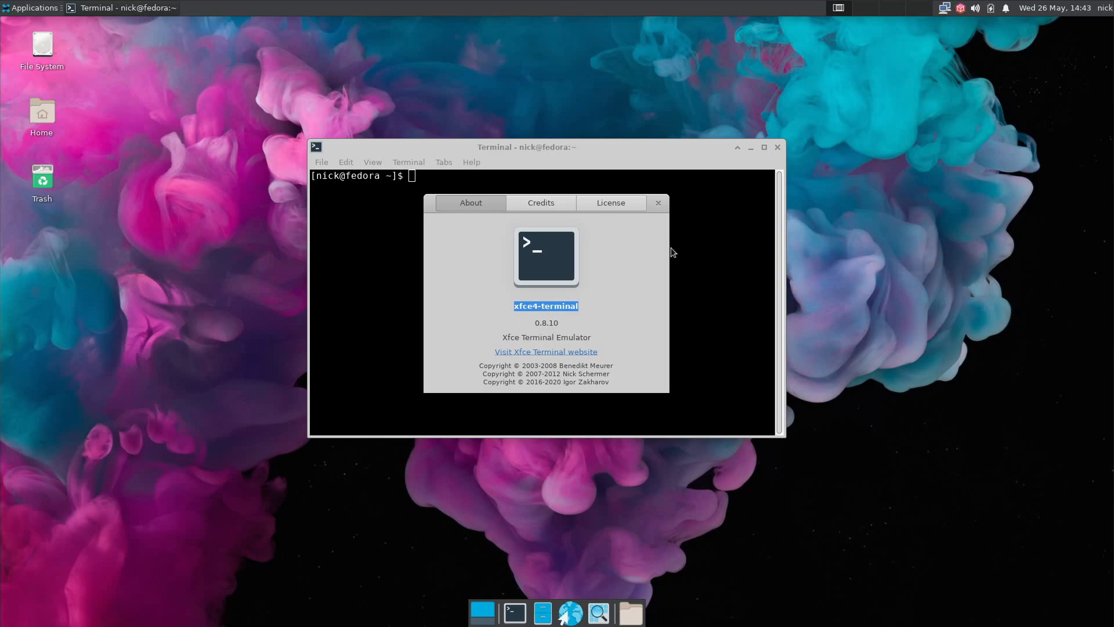
{"action": "left_click", "coordinate": [372, 162]}
{"action": "type", "text": "FOLLOW THE WHITE R"}
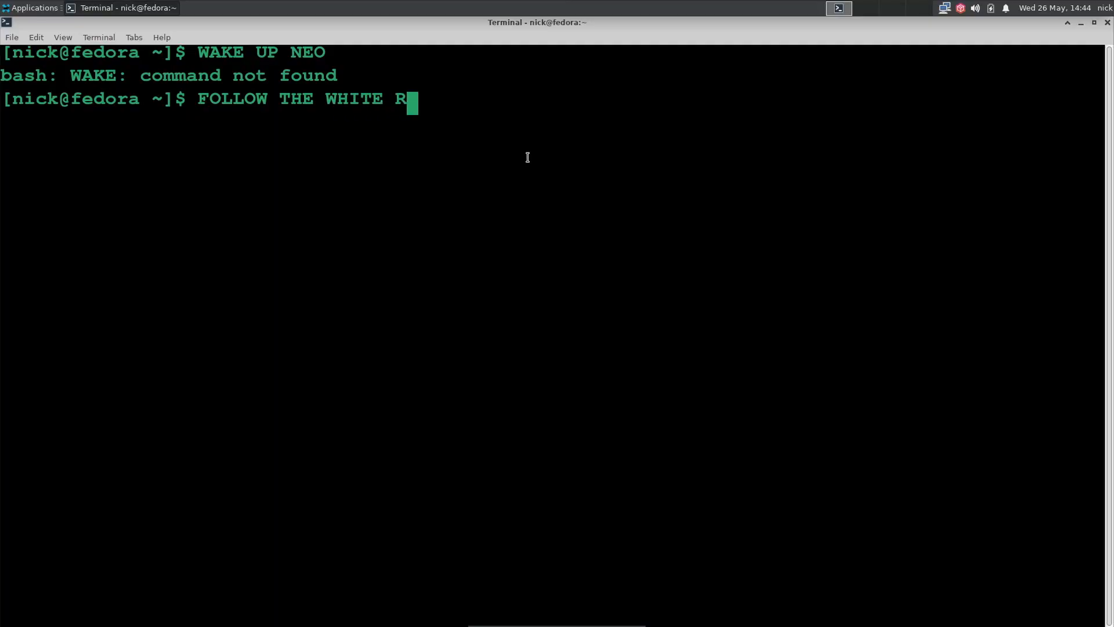
Enter WAKE UP NEO and FOLLOW THE WHITE RABBIT in the full-screen green-text terminal.
{"action": "type", "text": "ABBIT"}
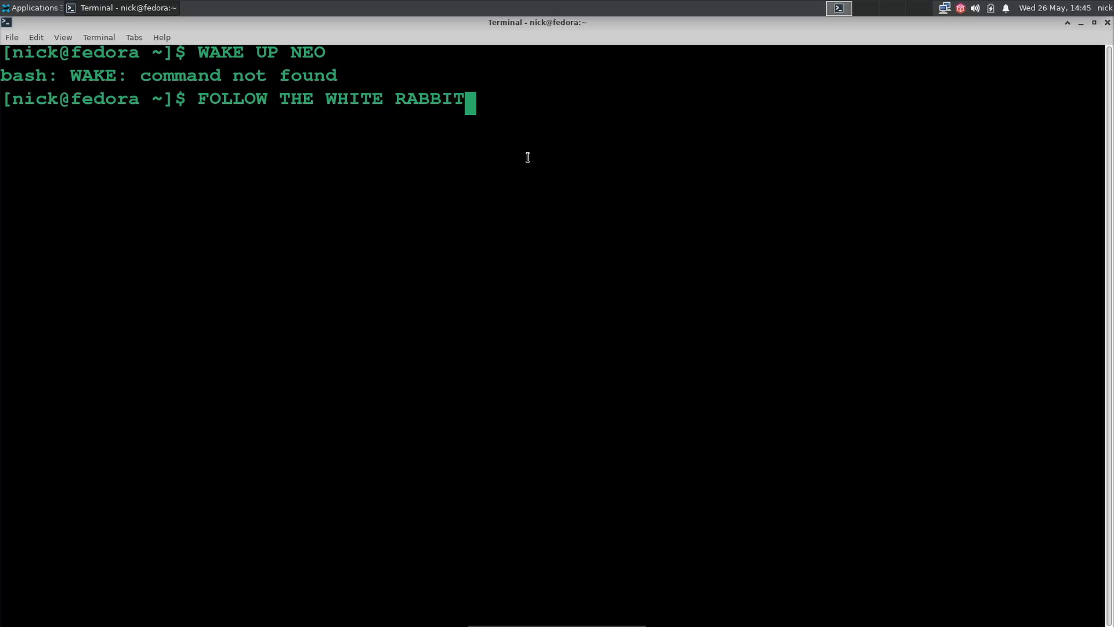
{"action": "type", "text": "DAM"}
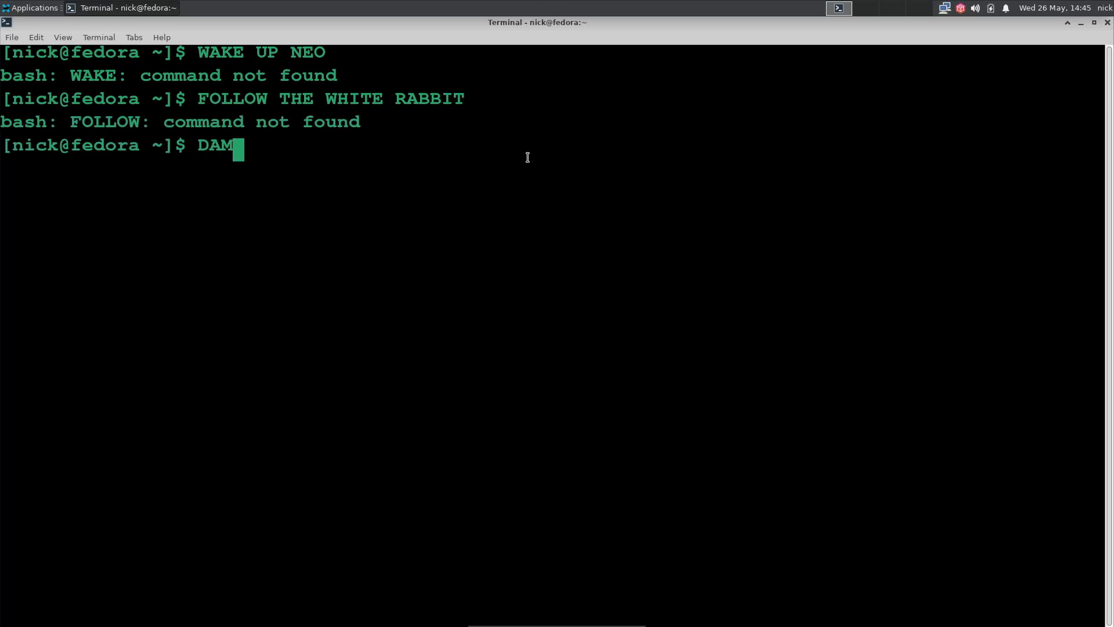
{"action": "type", "text": "N IT MOP"}
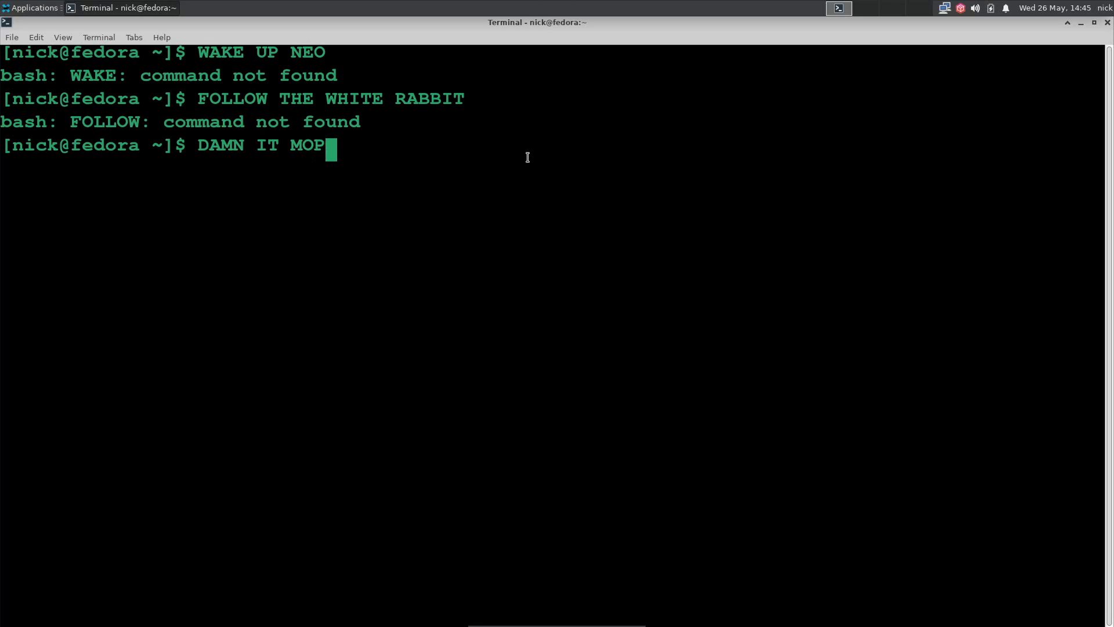
{"action": "type", "text": "HEU"}
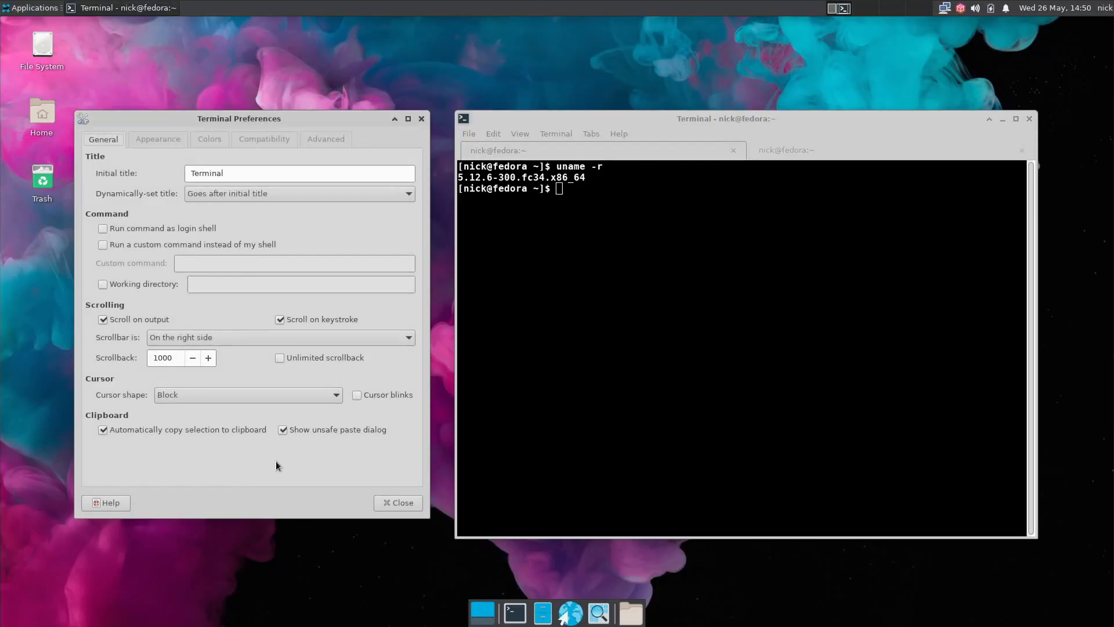
Disable auto-copy of selections, keep Monospace Bold font, set 85 columns, and view Colors and Advanced settings.
{"action": "left_click", "coordinate": [104, 429]}
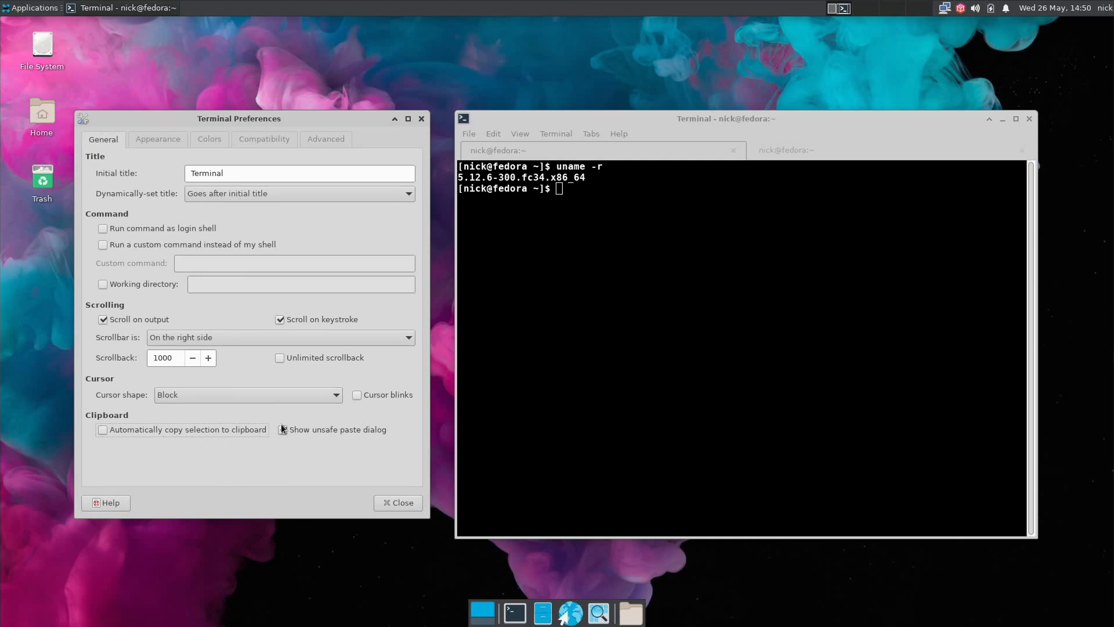
{"action": "left_click", "coordinate": [158, 138]}
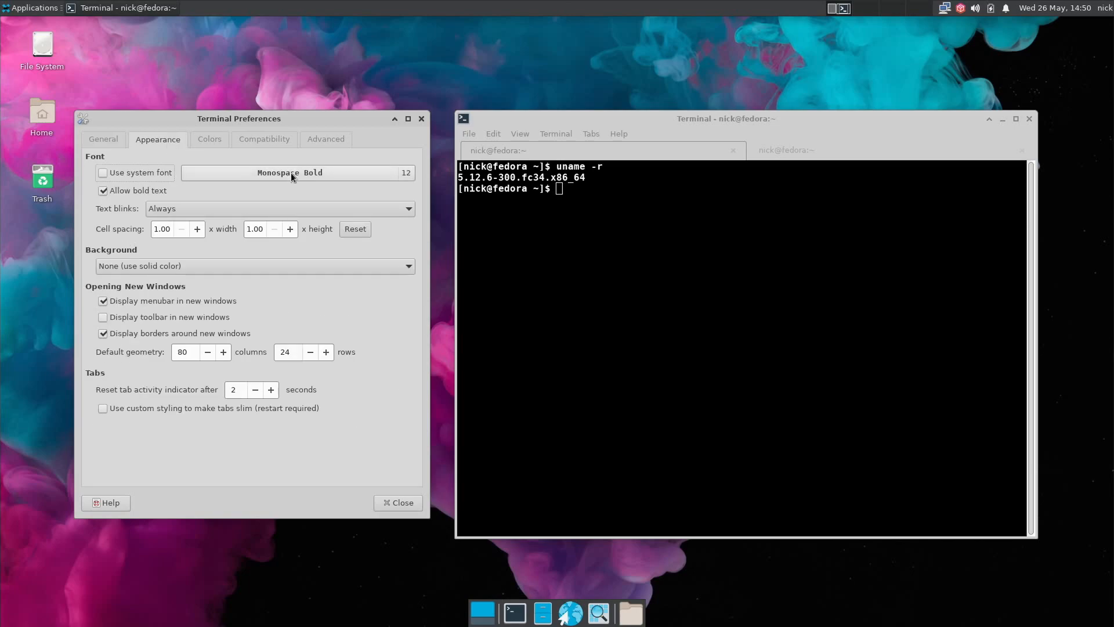
{"action": "left_click", "coordinate": [290, 172]}
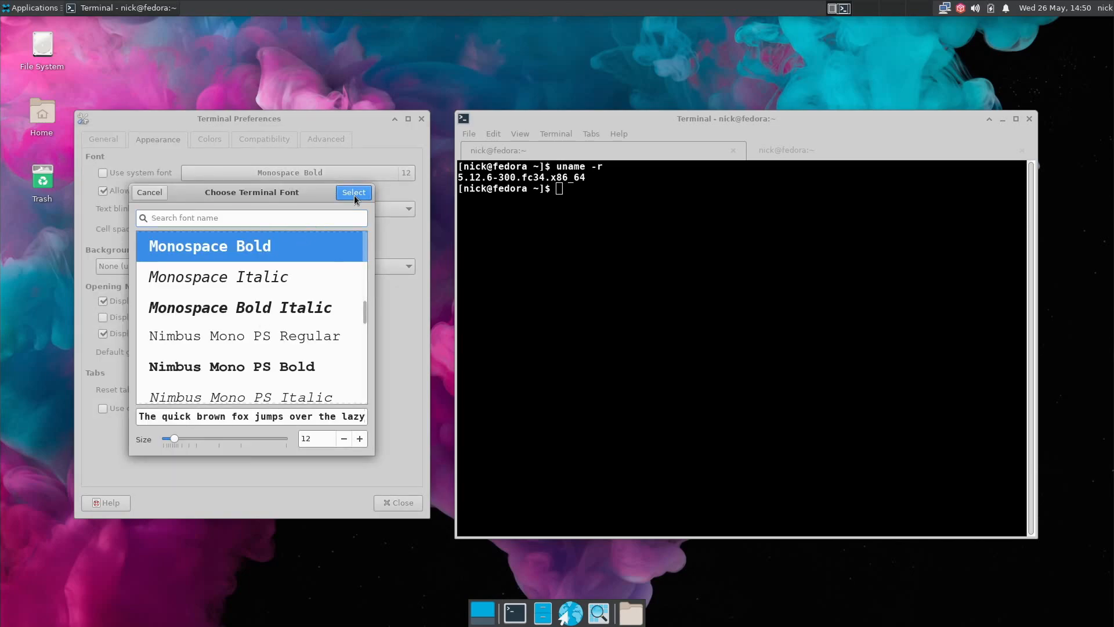
{"action": "left_click", "coordinate": [352, 193]}
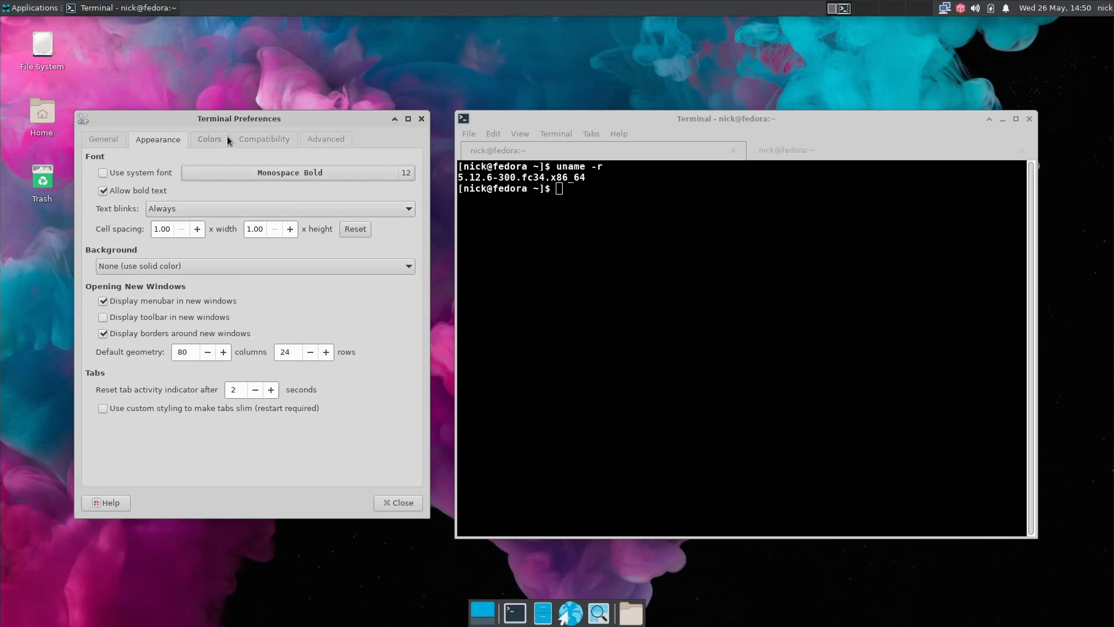
{"action": "left_click", "coordinate": [223, 352]}
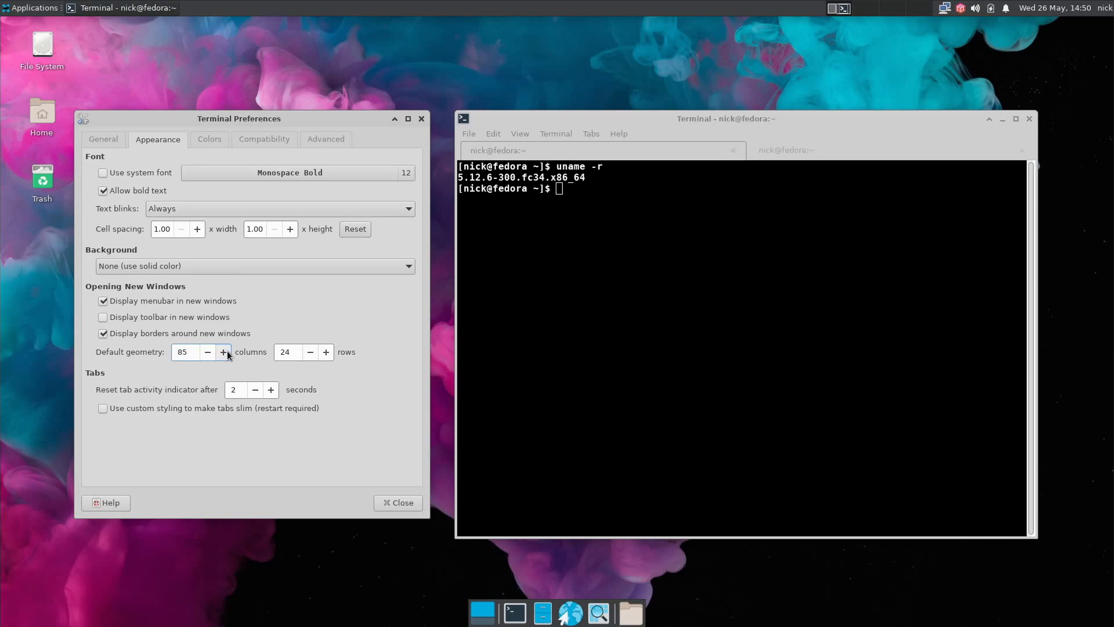
{"action": "left_click", "coordinate": [209, 138]}
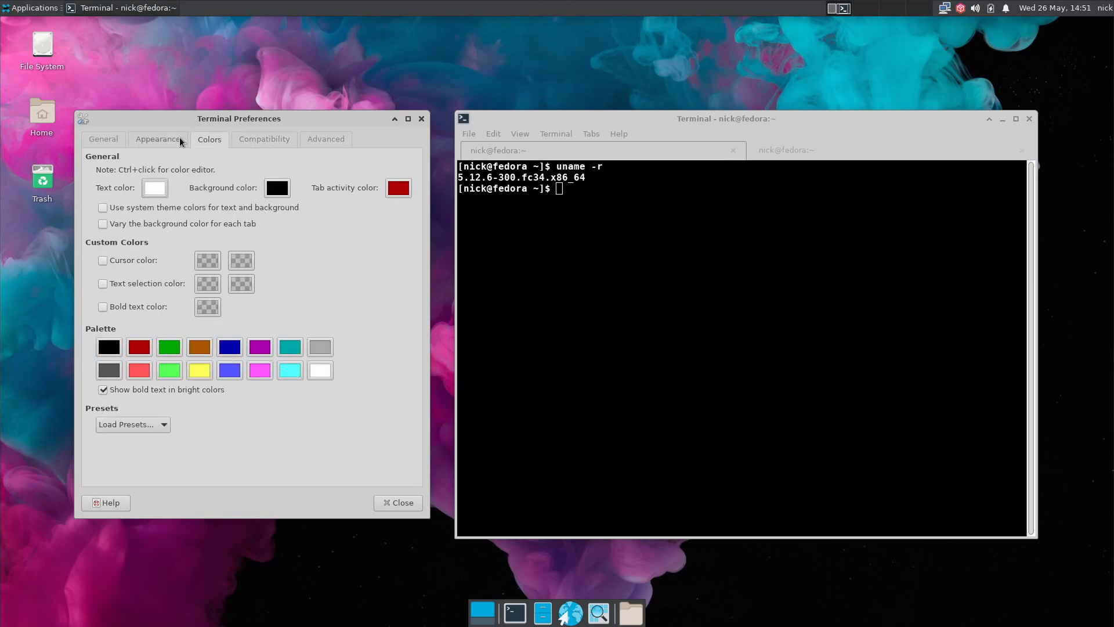
{"action": "left_click", "coordinate": [325, 138]}
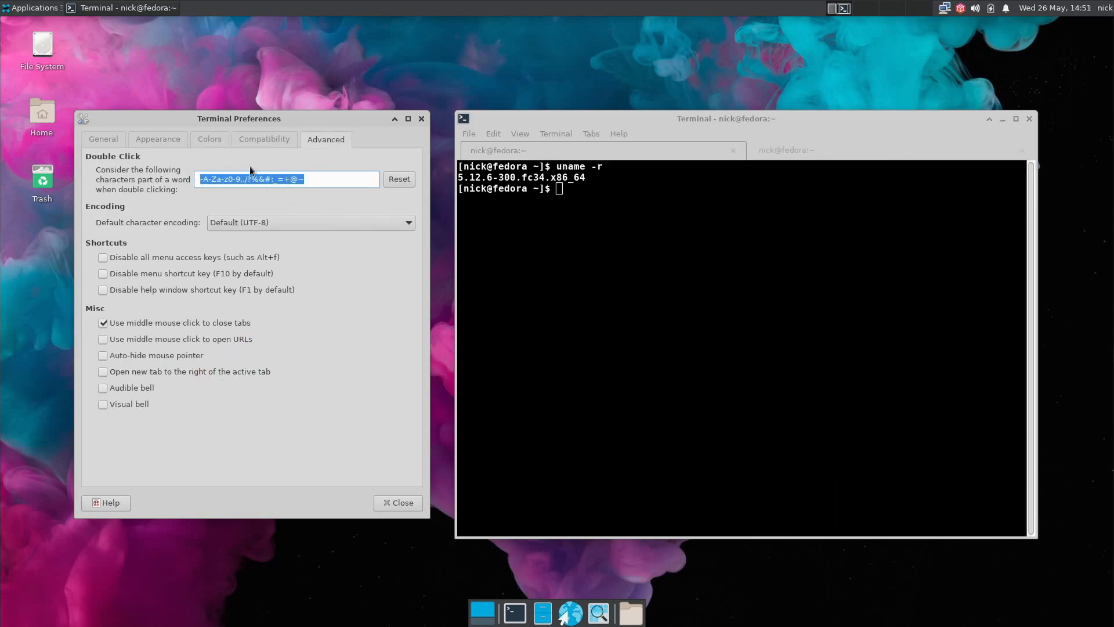
{"action": "mouse_move", "coordinate": [202, 229]}
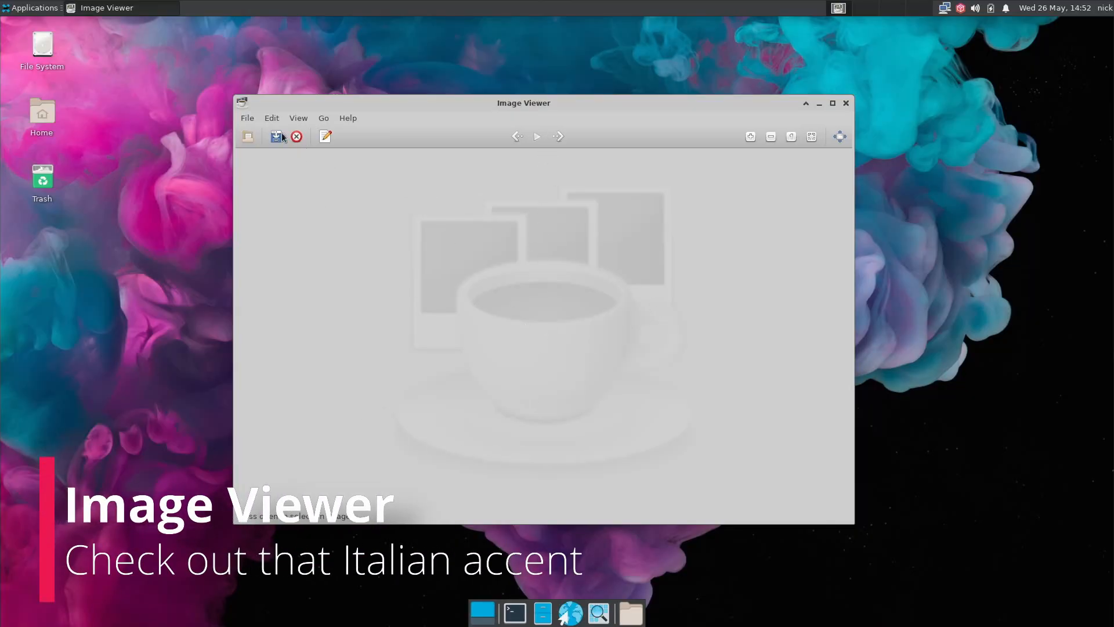
Check Ristretto's About dialog and reopen the wallpaper image set from the Graphics menu.
{"action": "left_click", "coordinate": [347, 118]}
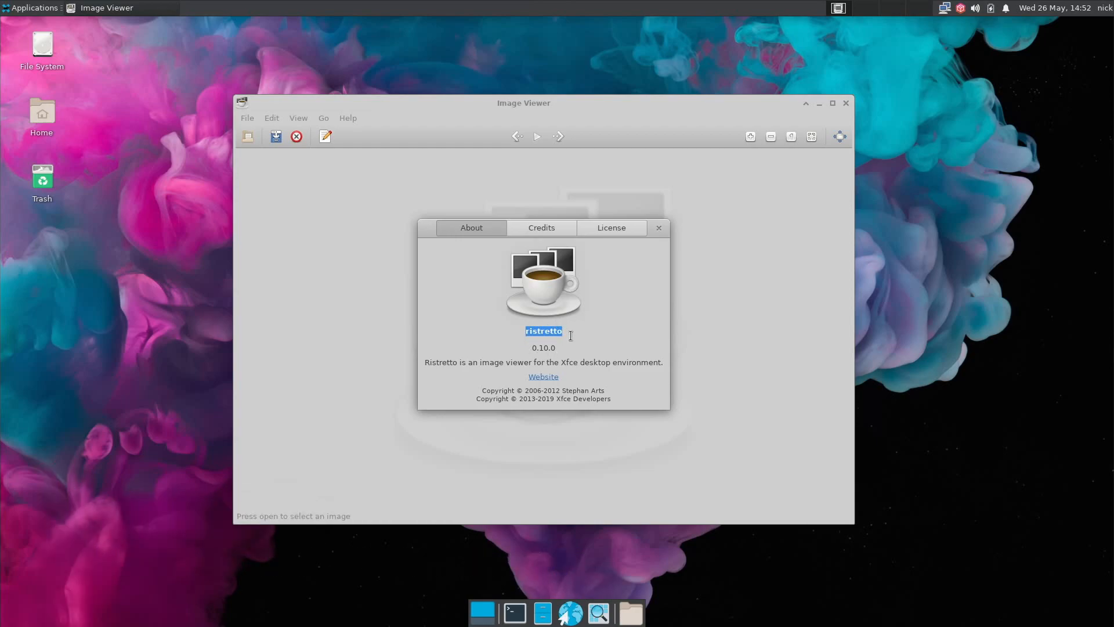
{"action": "left_click", "coordinate": [656, 228]}
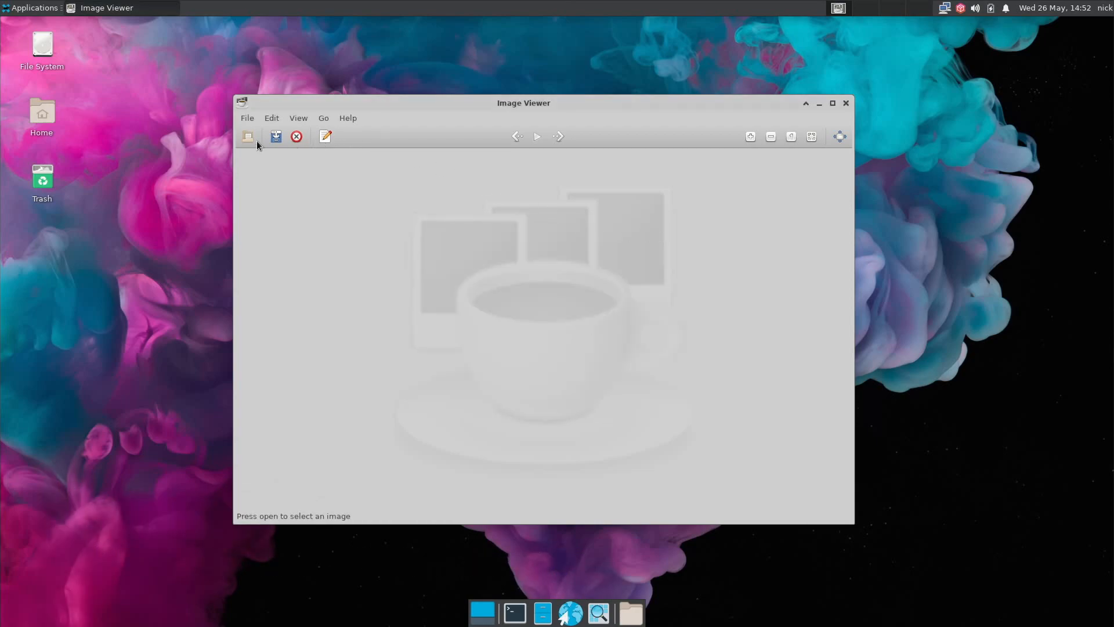
{"action": "left_click", "coordinate": [247, 137]}
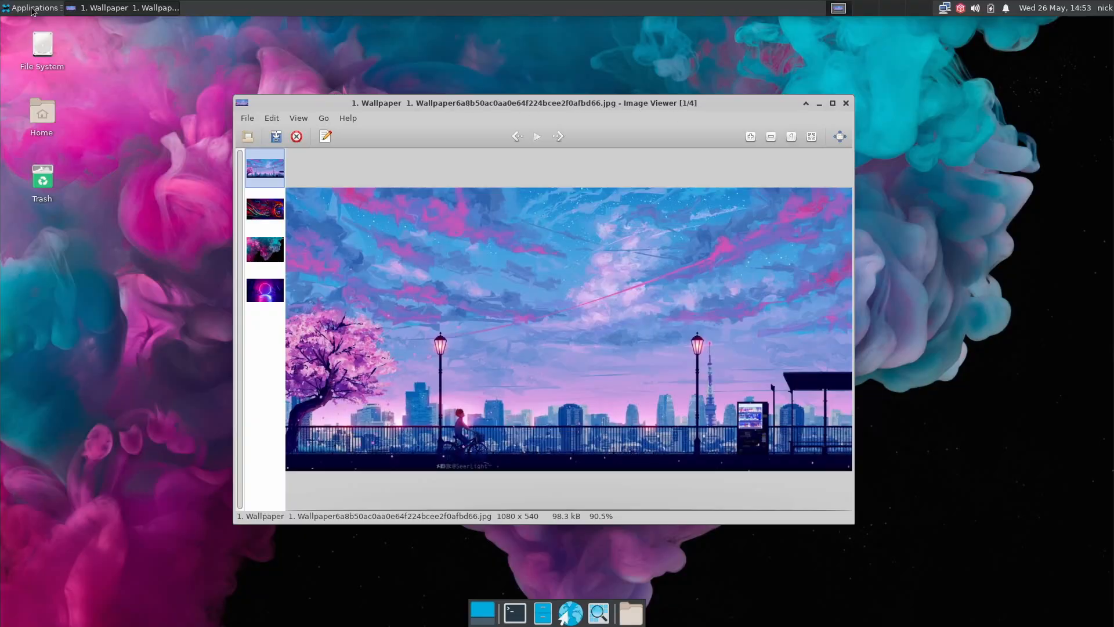
{"action": "left_click", "coordinate": [33, 8]}
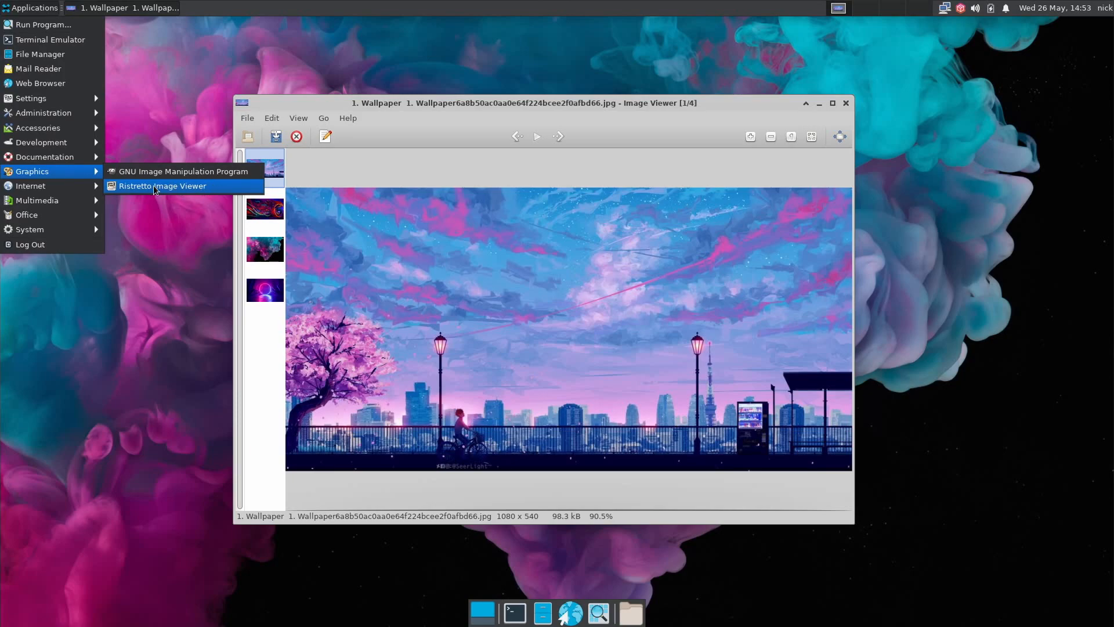
{"action": "left_click", "coordinate": [265, 249]}
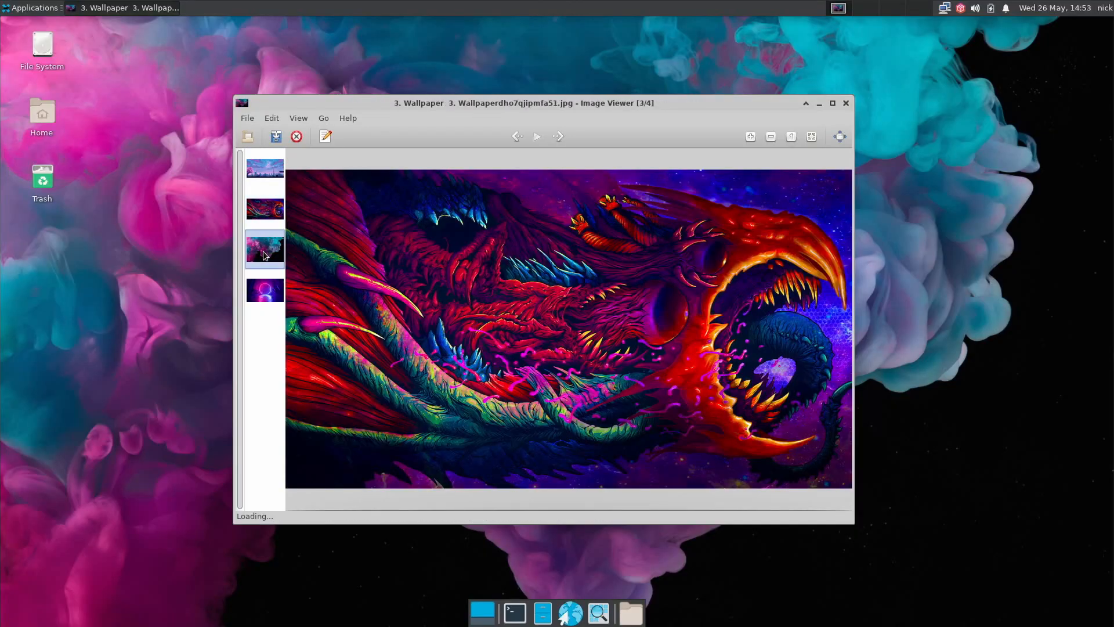
{"action": "left_click", "coordinate": [264, 290]}
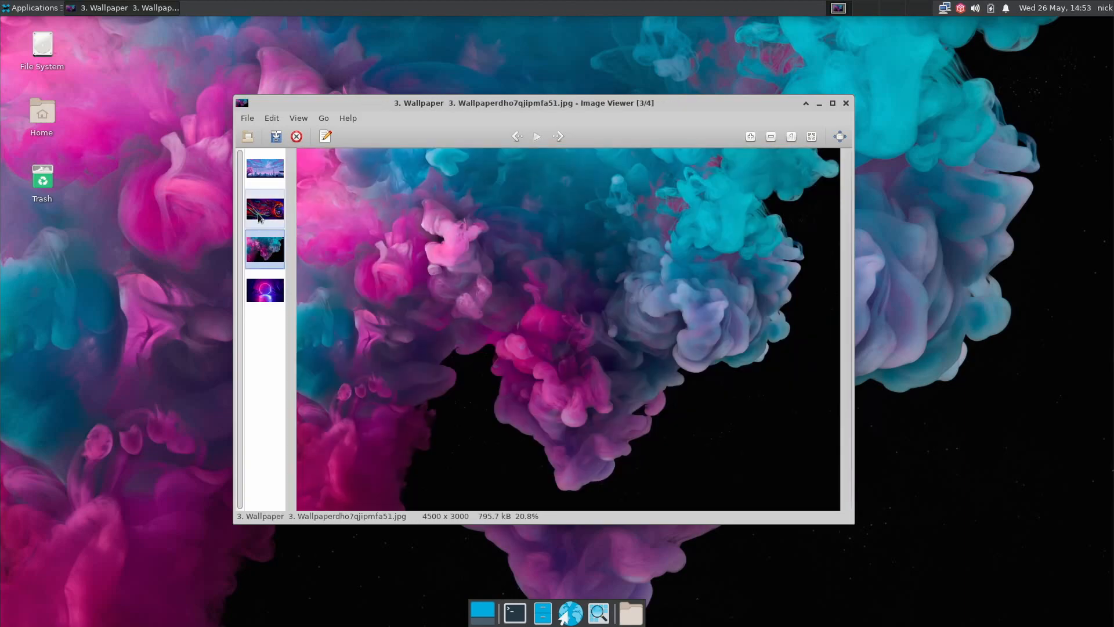
Set the first wallpaper as desktop background, then apply the neon ring picture instead.
{"action": "left_click", "coordinate": [298, 119]}
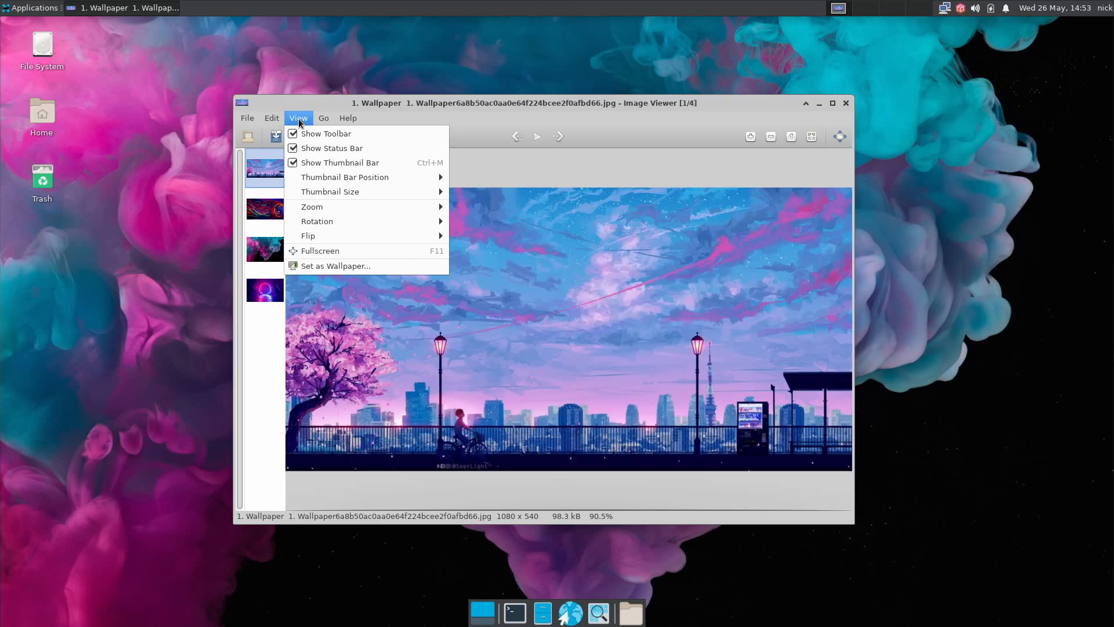
{"action": "left_click", "coordinate": [335, 266]}
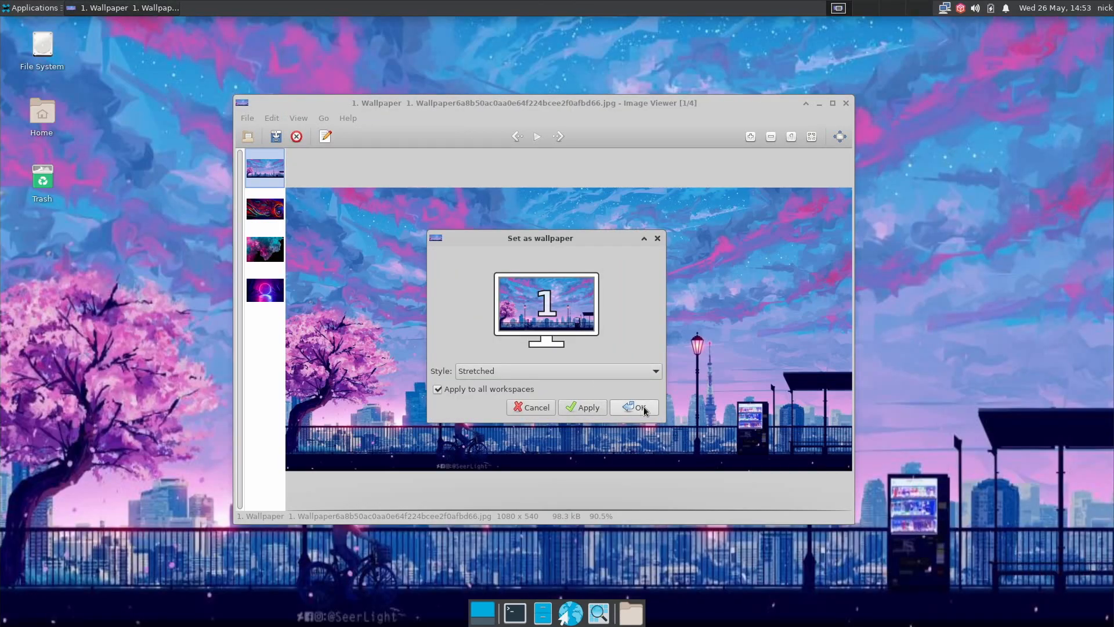
{"action": "left_click", "coordinate": [635, 408]}
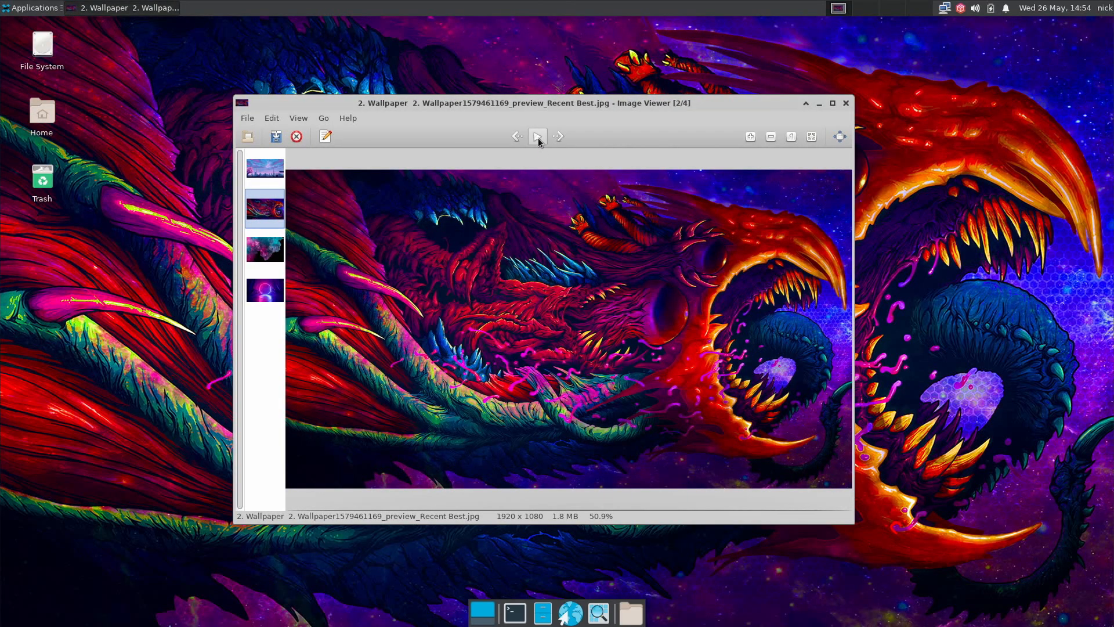
{"action": "left_click", "coordinate": [538, 137]}
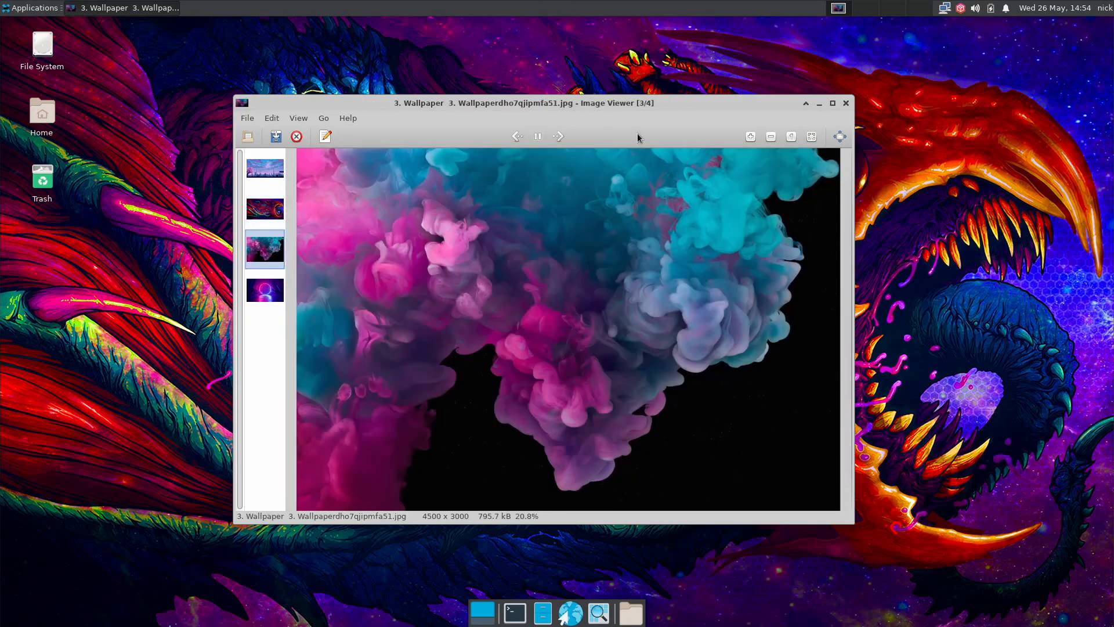
{"action": "left_click", "coordinate": [844, 103]}
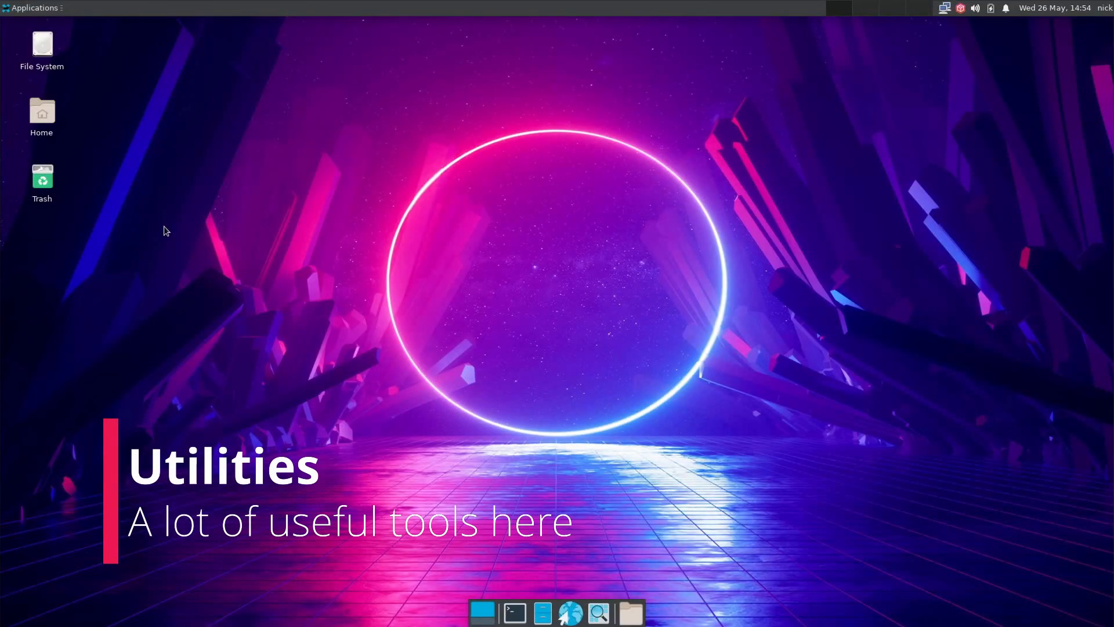
{"action": "mouse_move", "coordinate": [77, 43]}
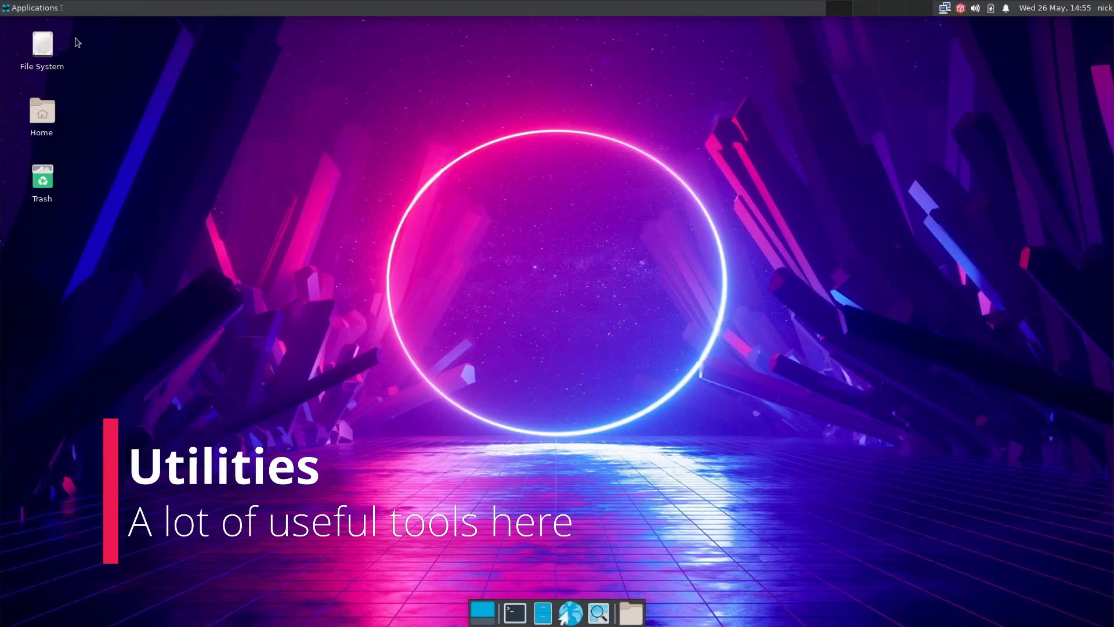
Launch Catfish File Search from the Accessories menu.
{"action": "left_click", "coordinate": [34, 8]}
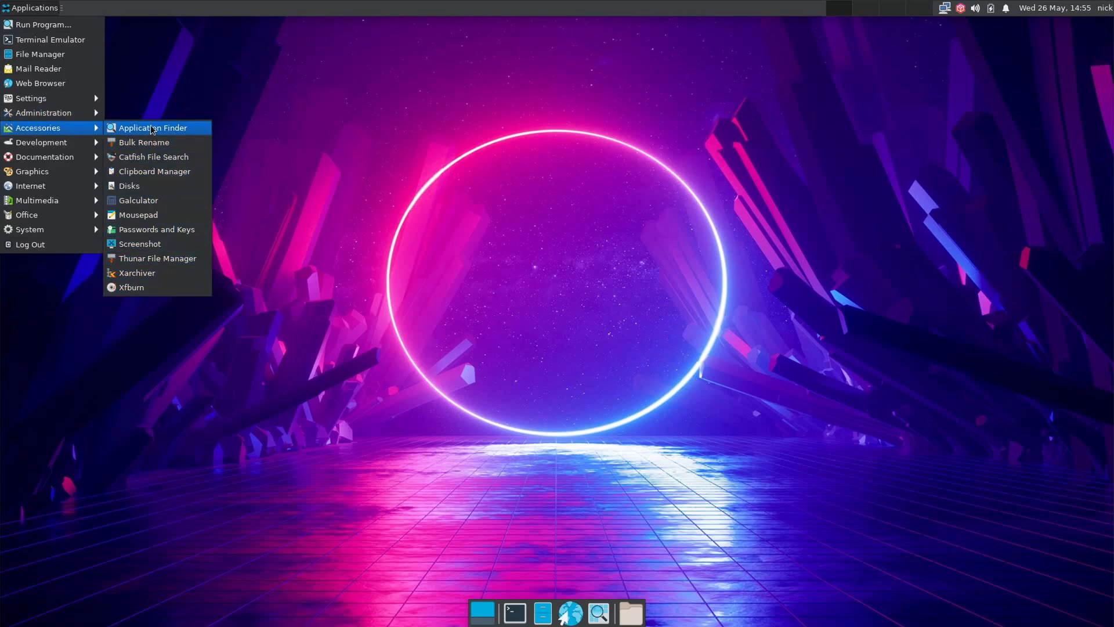
{"action": "mouse_move", "coordinate": [152, 186]}
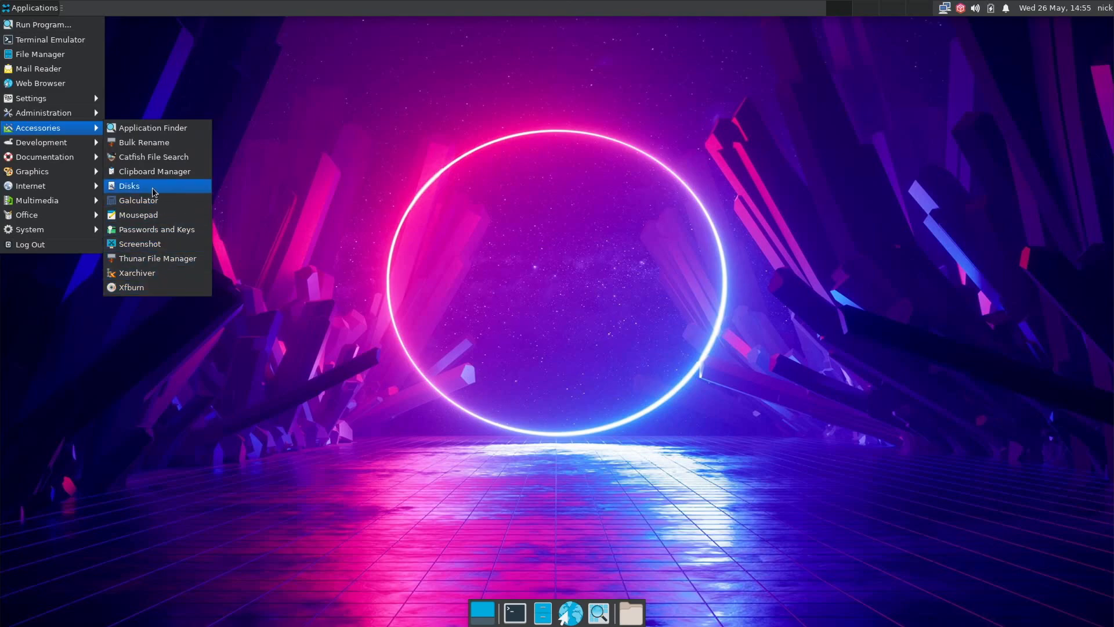
{"action": "left_click", "coordinate": [153, 157]}
{"action": "type", "text": "zqll"}
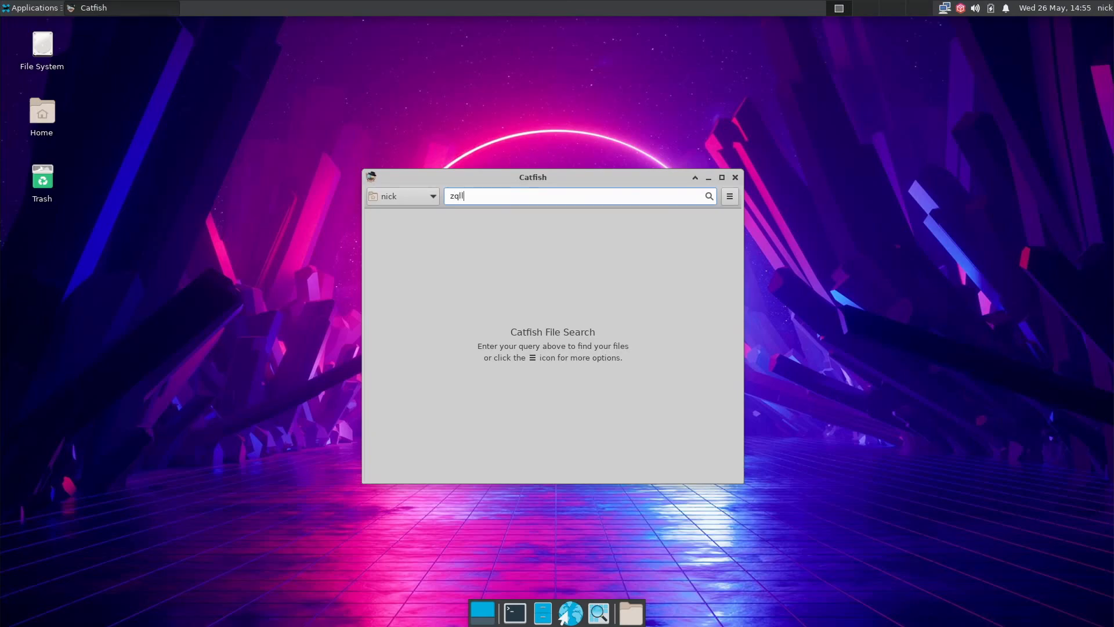
Search Catfish for 'wallpaper', select the third result and peek at the extra search options.
{"action": "type", "text": "wallpaper"}
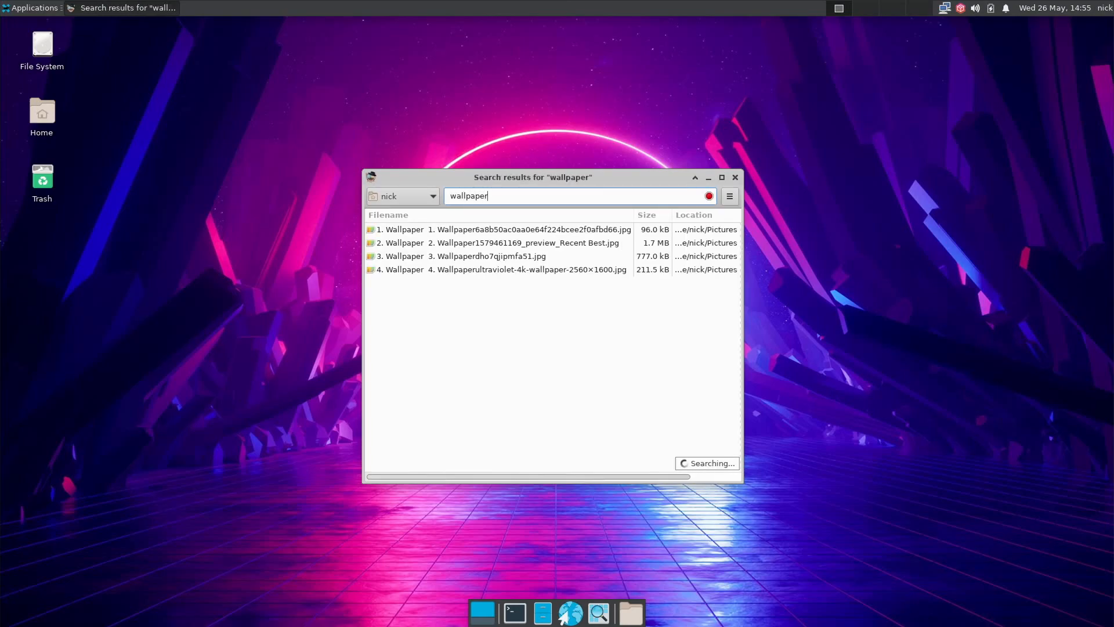
{"action": "left_click", "coordinate": [482, 255]}
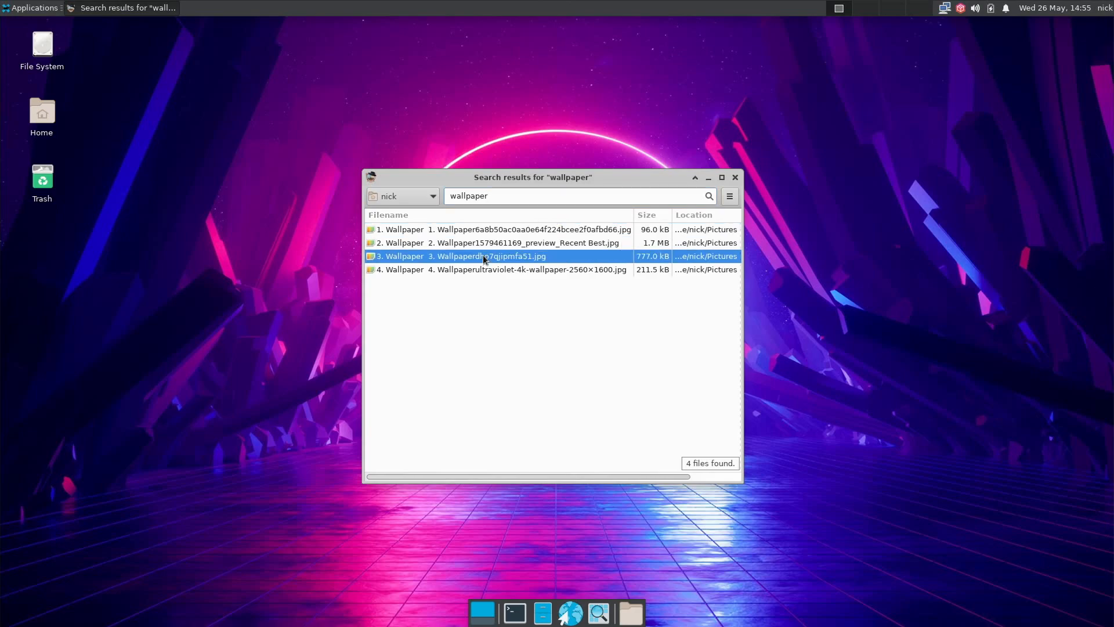
{"action": "left_click", "coordinate": [729, 196]}
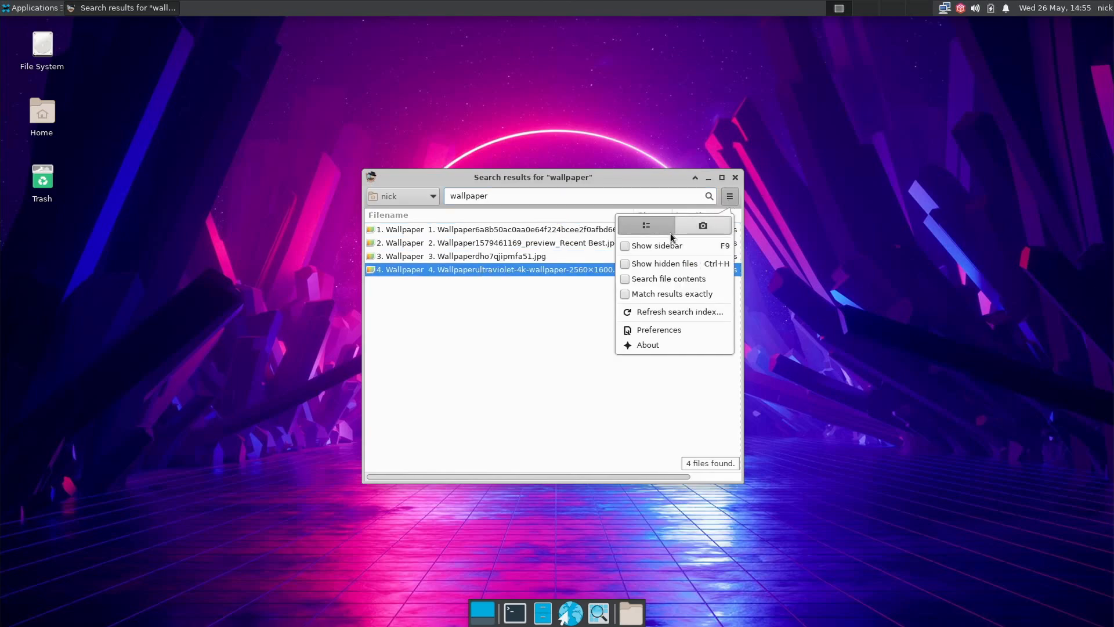
{"action": "left_click", "coordinate": [655, 245]}
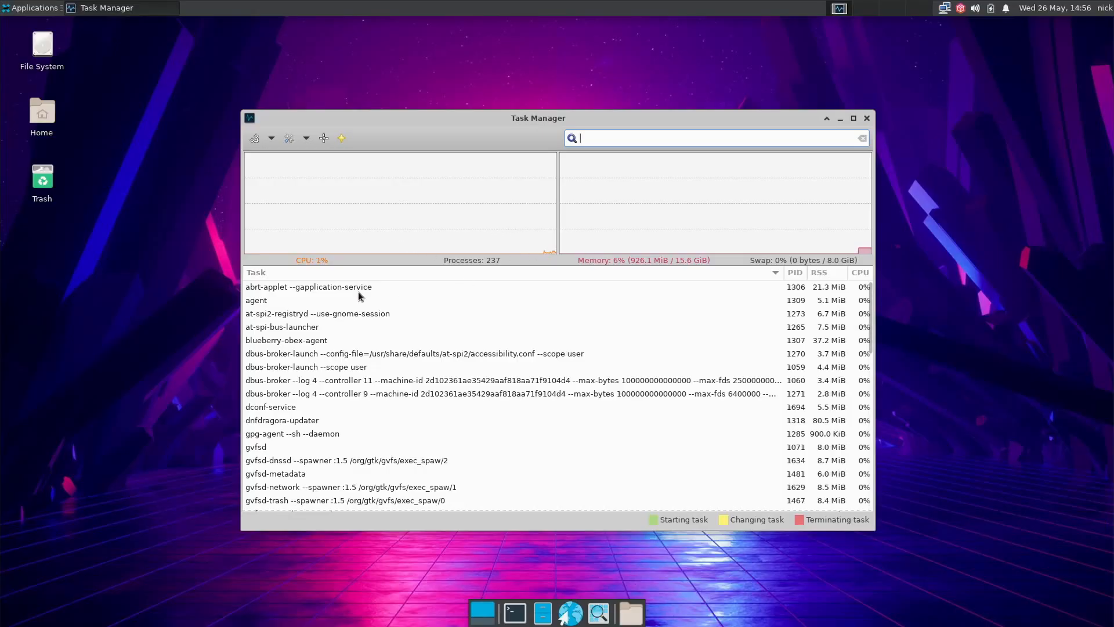
Select dnfdragora-updater (PID 1318), request Kill and answer the confirmation.
{"action": "left_click", "coordinate": [309, 286]}
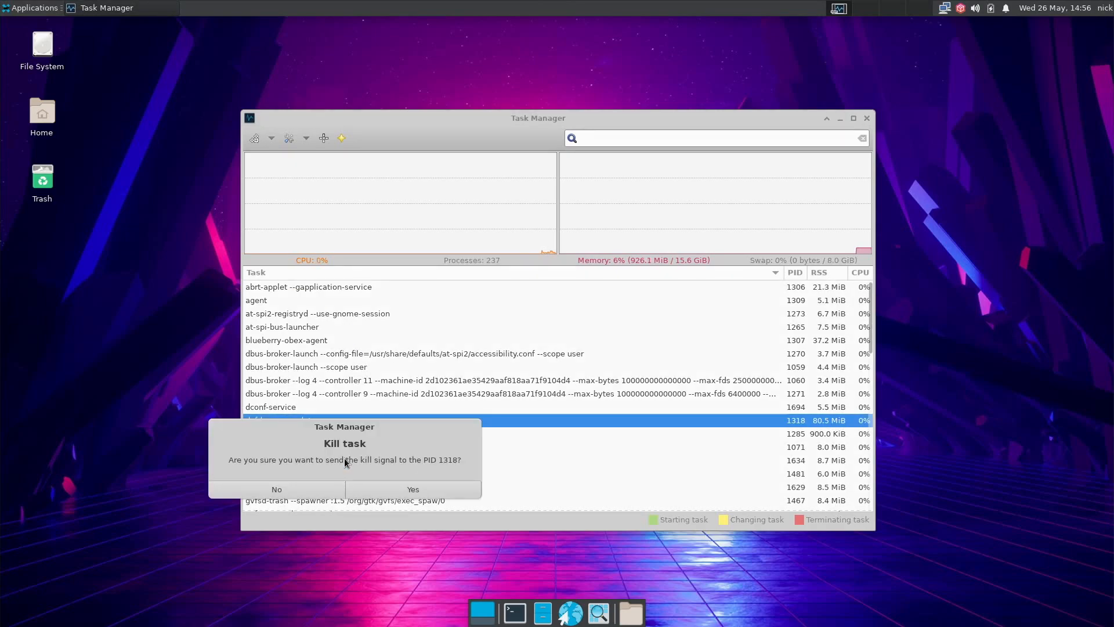
{"action": "left_click", "coordinate": [412, 488]}
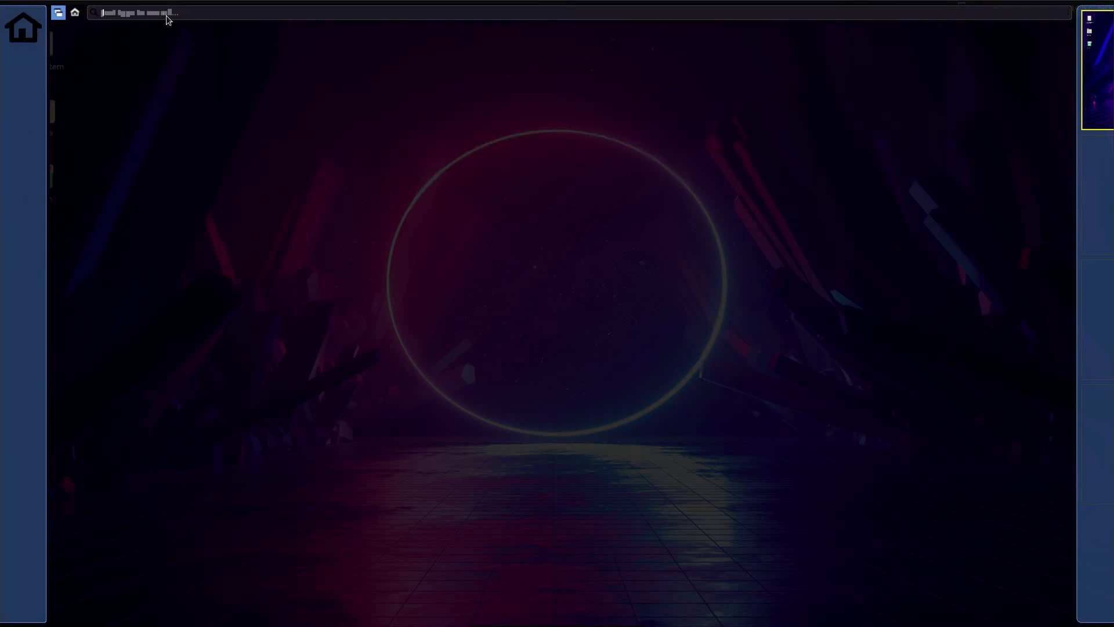
Search xfdashboard's applications for 'settings'.
{"action": "type", "text": "settings"}
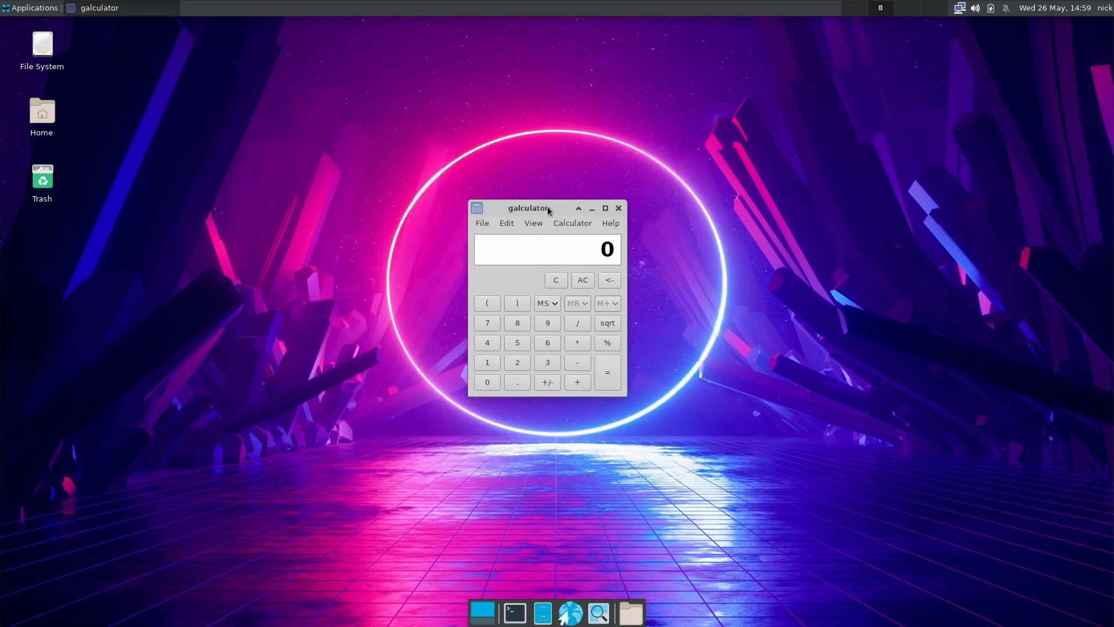
Show Galculator's About dialog reporting version 2.1.4 and view its Credits.
{"action": "left_click", "coordinate": [609, 223]}
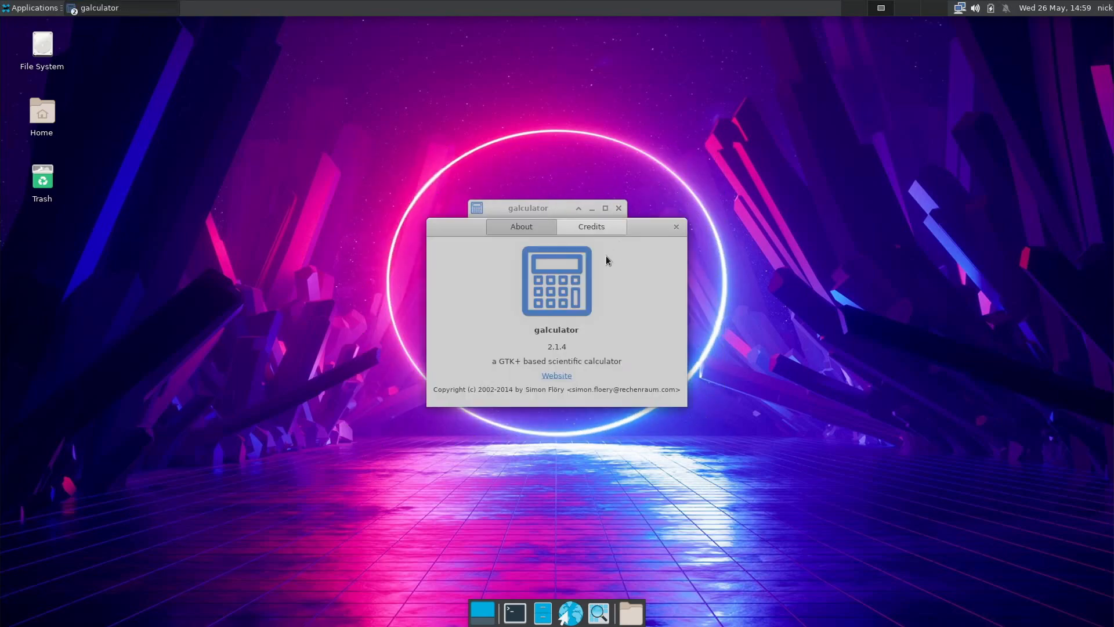
{"action": "double_click", "coordinate": [556, 328]}
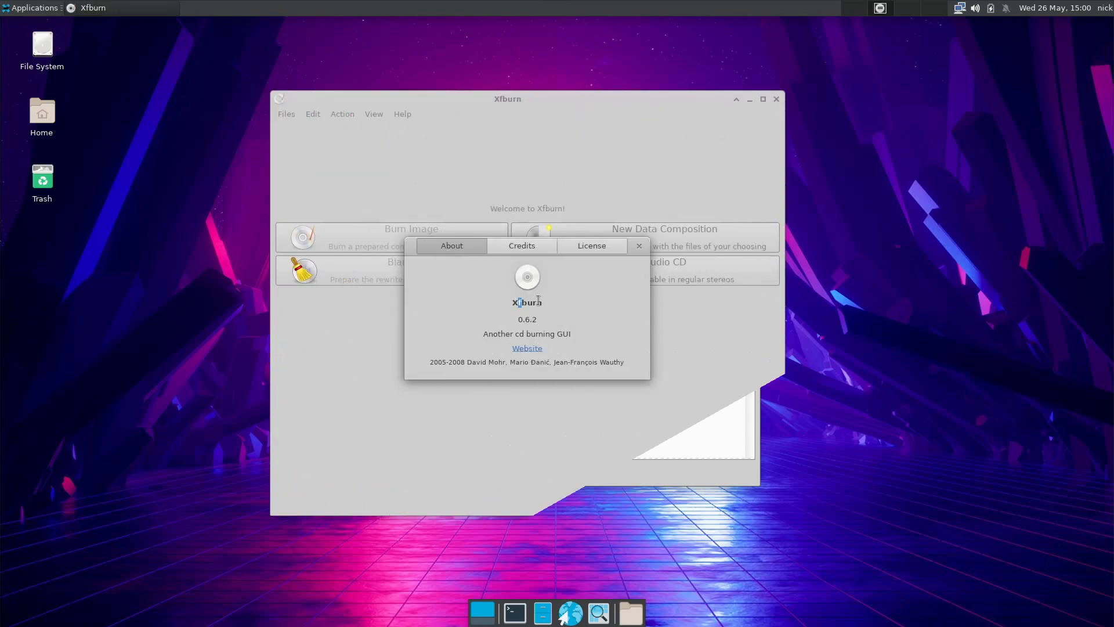
Close Xfburn's About dialog and start a new empty data composition.
{"action": "left_click", "coordinate": [638, 244]}
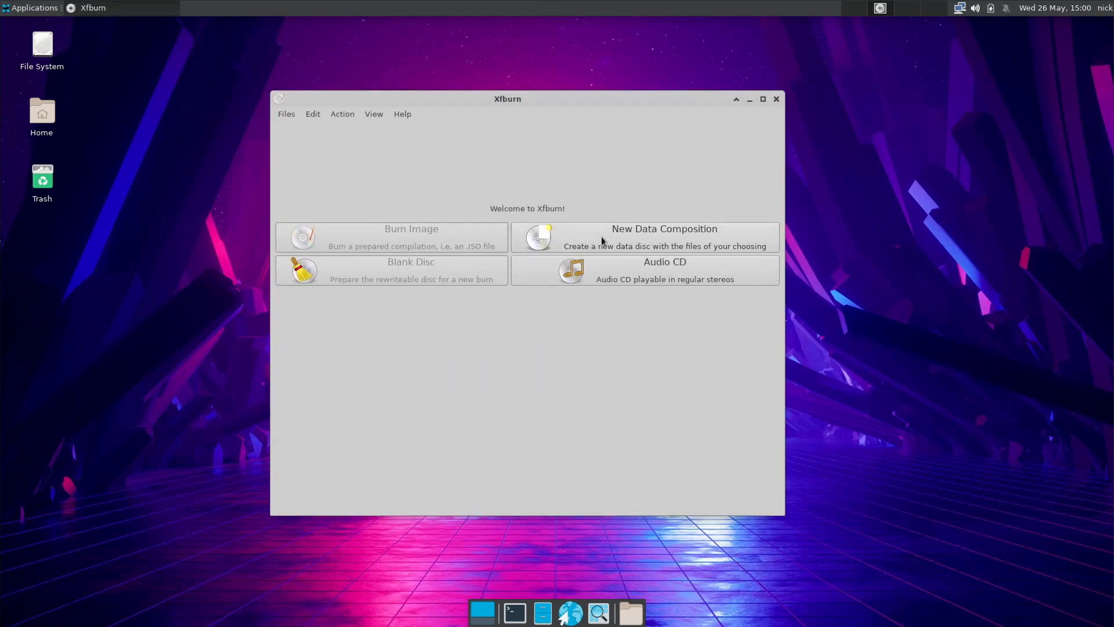
{"action": "left_click", "coordinate": [663, 237]}
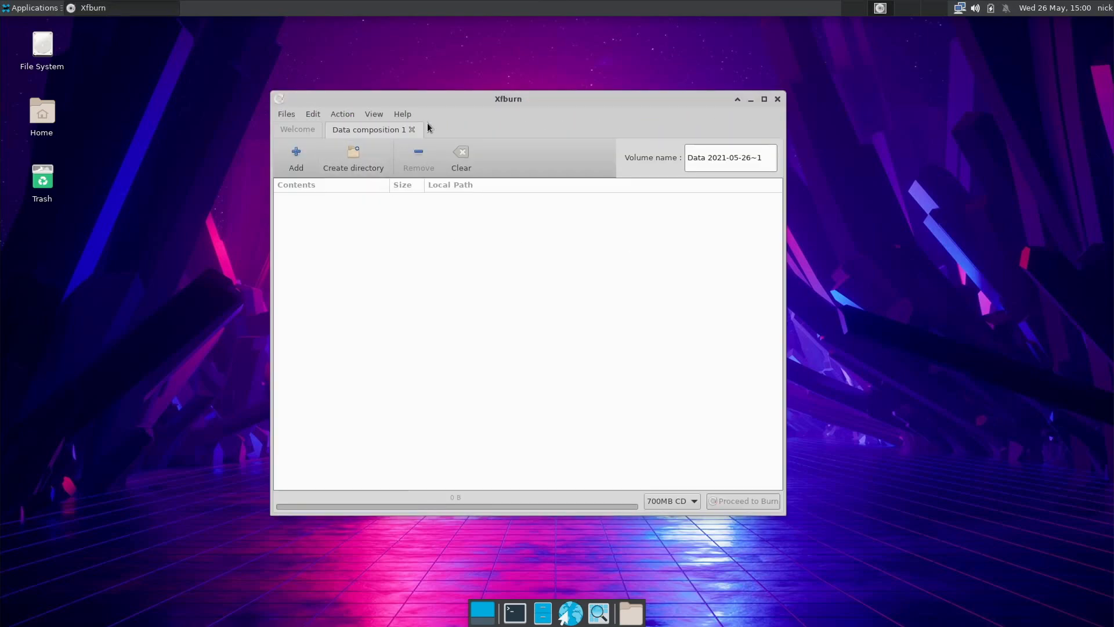
{"action": "mouse_move", "coordinate": [402, 173]}
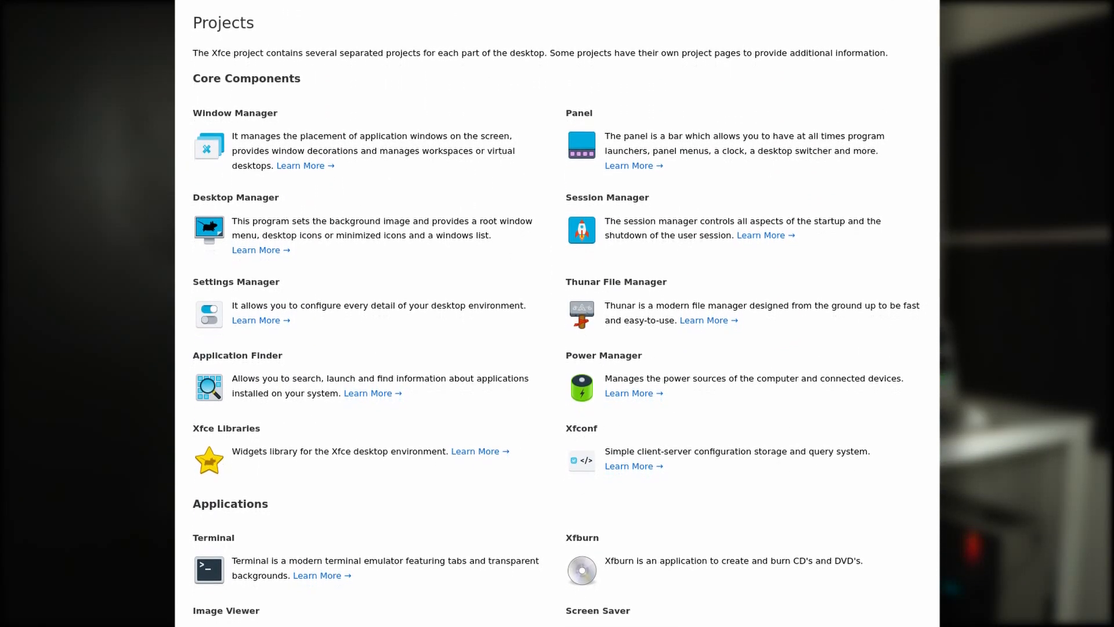
Scroll the Xfce Projects page down past Core Components to the Applications list.
{"action": "scroll", "scroll_direction": "down", "scroll_amount": 3}
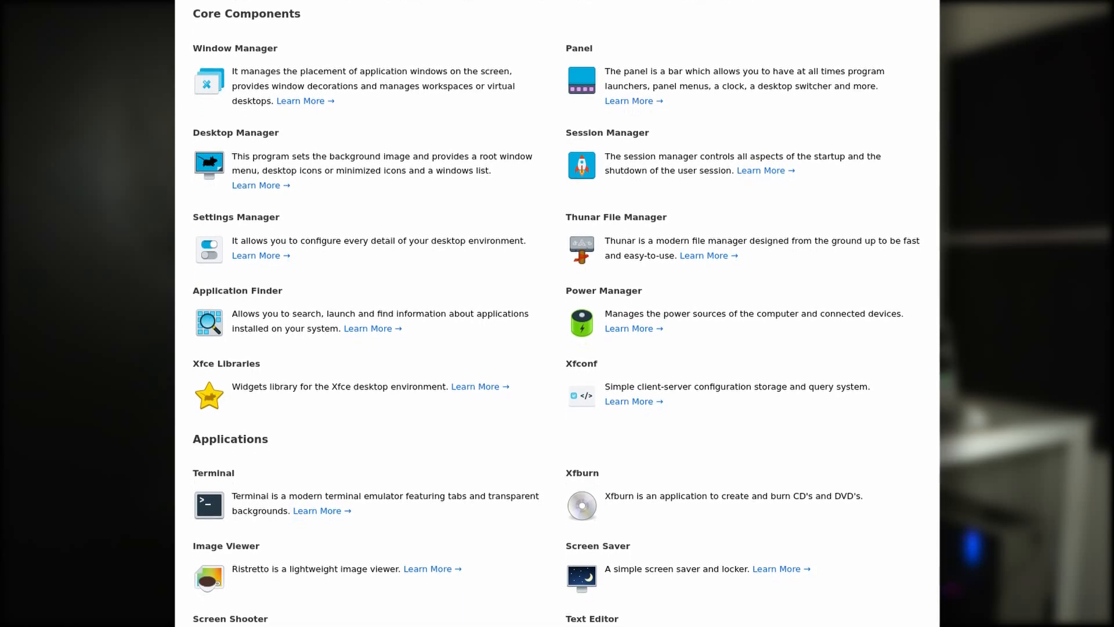
{"action": "scroll", "scroll_direction": "down", "scroll_amount": 3}
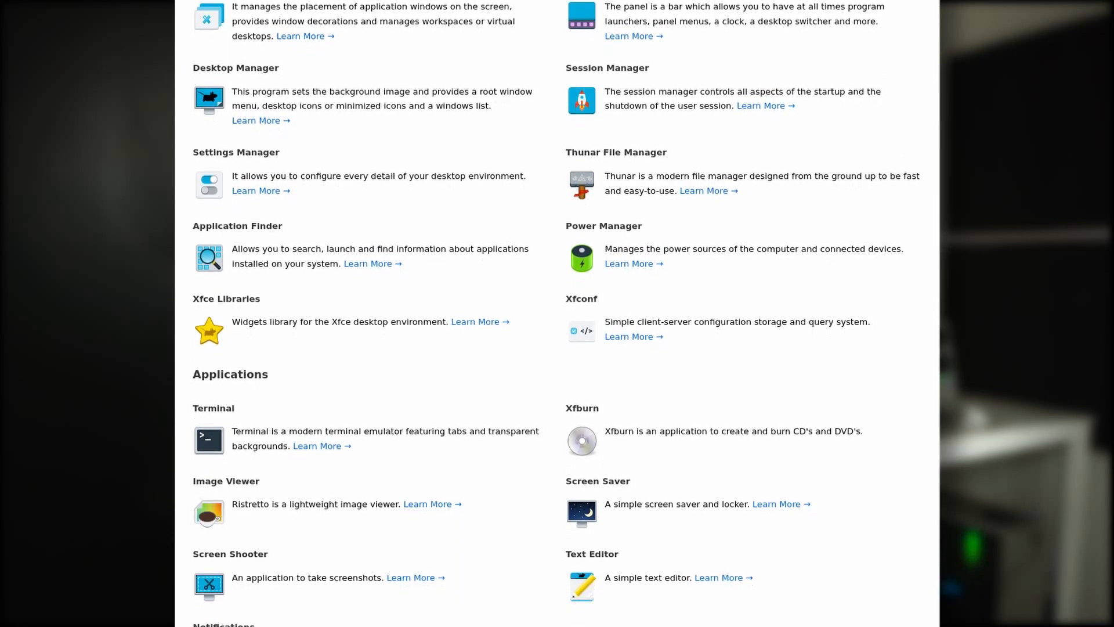
{"action": "scroll", "scroll_direction": "down", "scroll_amount": 3}
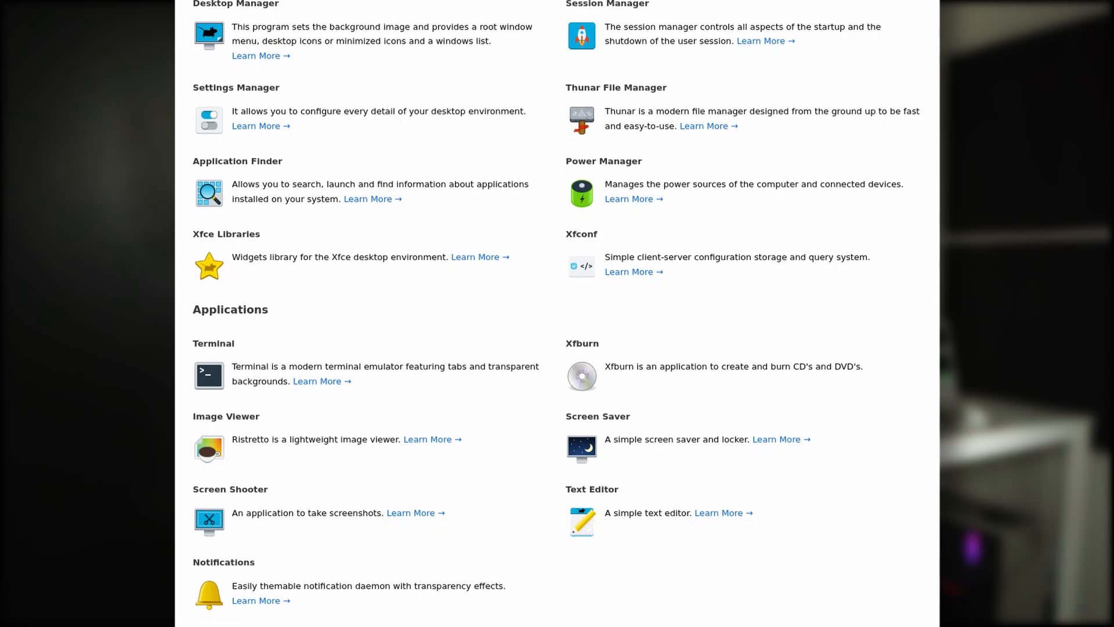
{"action": "scroll", "scroll_direction": "down", "scroll_amount": 3}
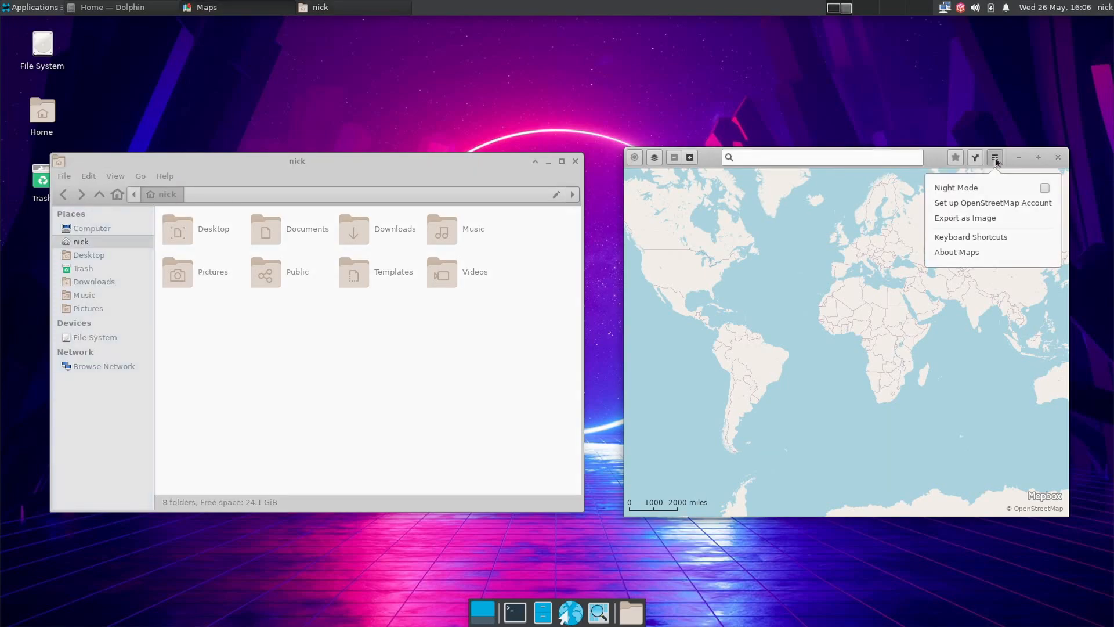
View About Maps showing version 40.0, close it, then reach for the file manager's Help menu.
{"action": "left_click", "coordinate": [956, 252]}
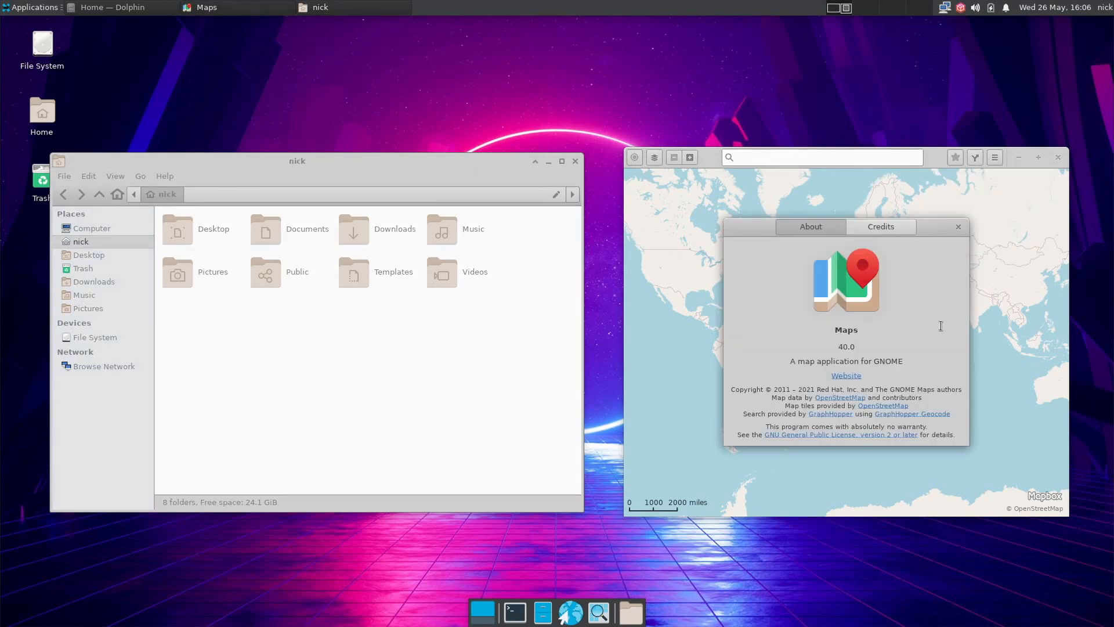
{"action": "left_click", "coordinate": [957, 226]}
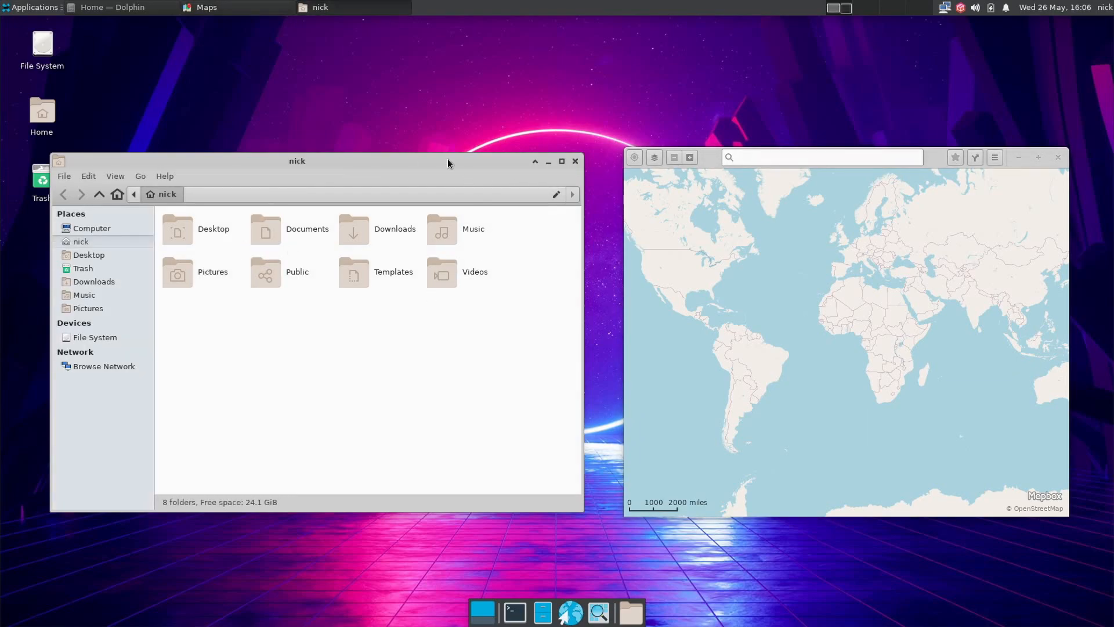
{"action": "left_click", "coordinate": [164, 175]}
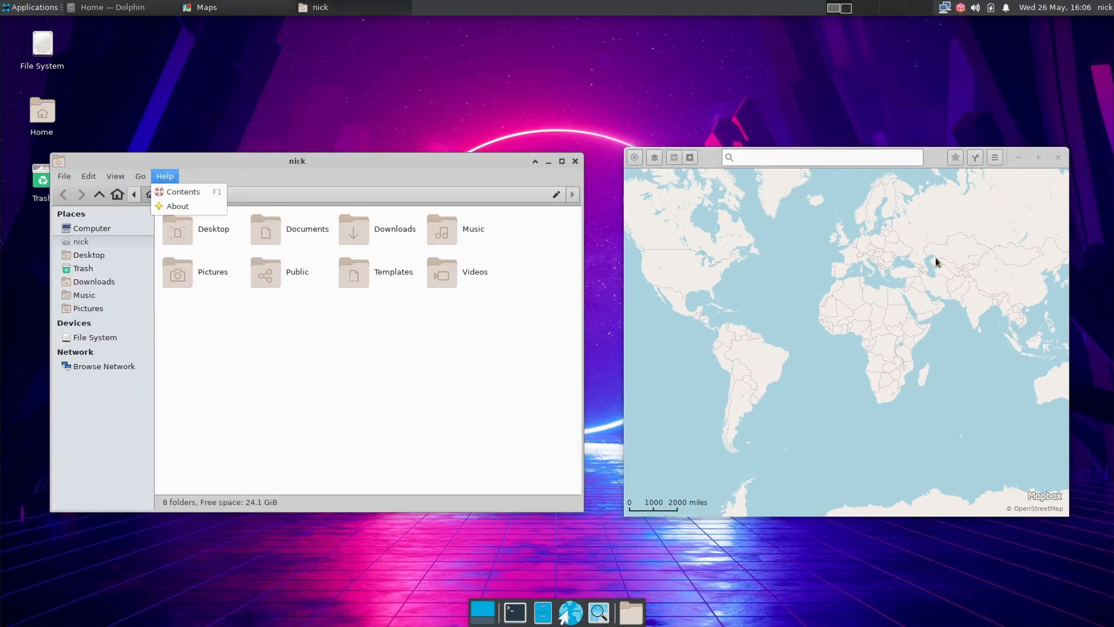
{"action": "left_click", "coordinate": [448, 40]}
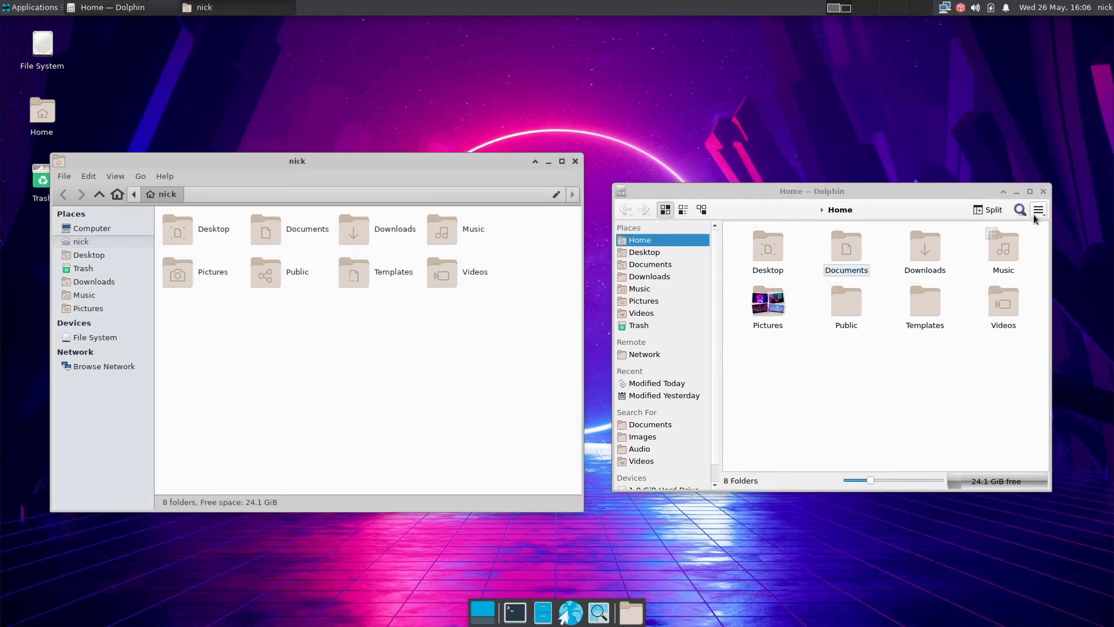
Focus Dolphin's Home view and show the context menu for the Pictures folder.
{"action": "left_click", "coordinate": [1038, 209]}
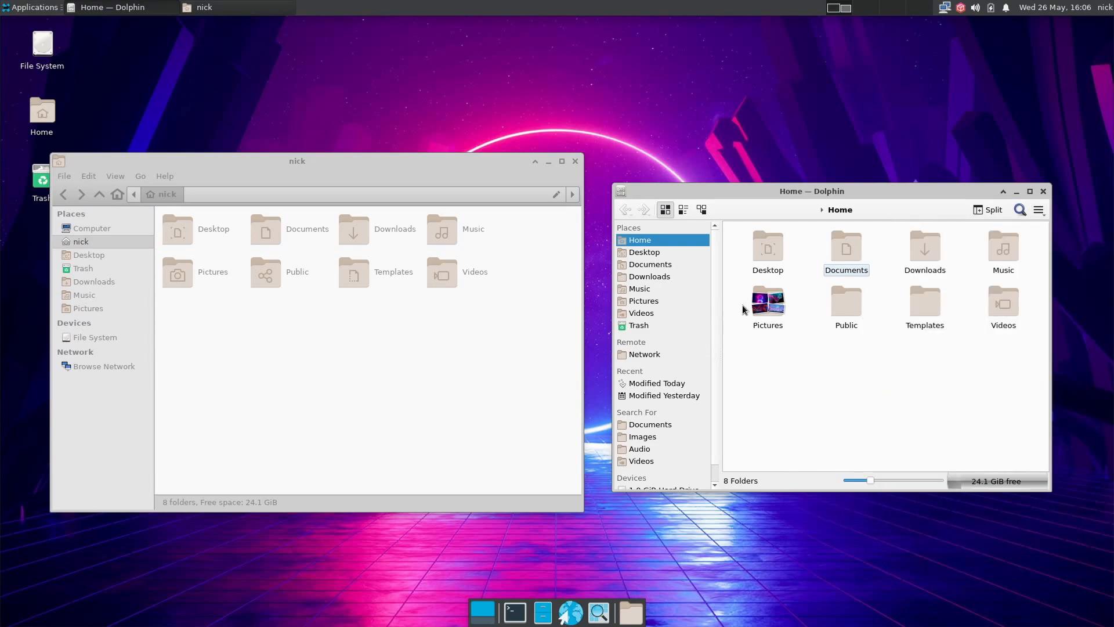
{"action": "right_click", "coordinate": [767, 302]}
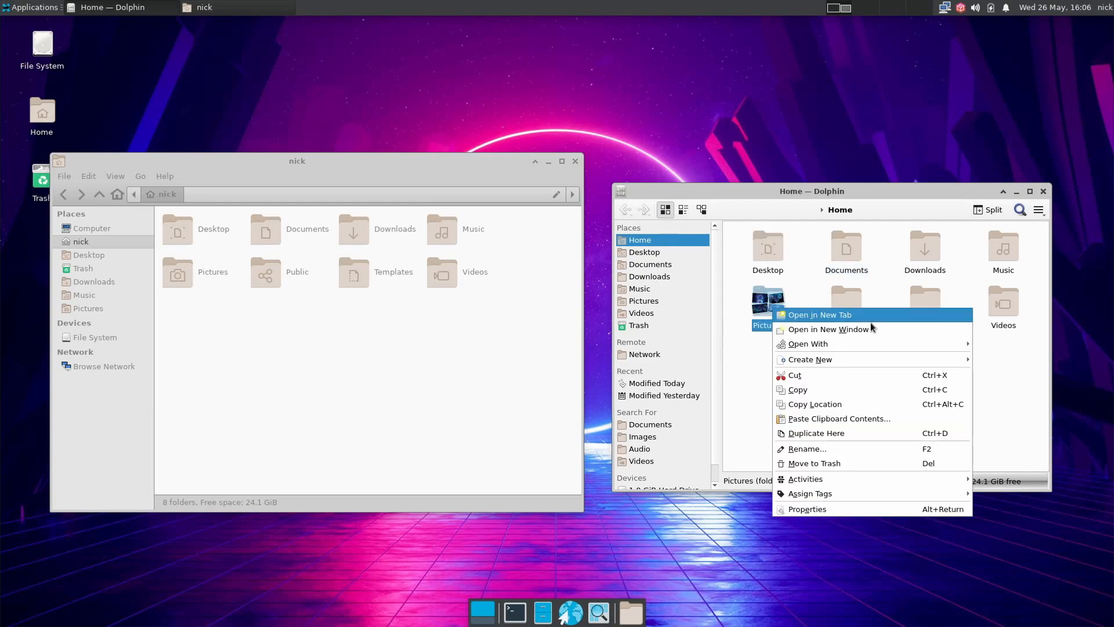